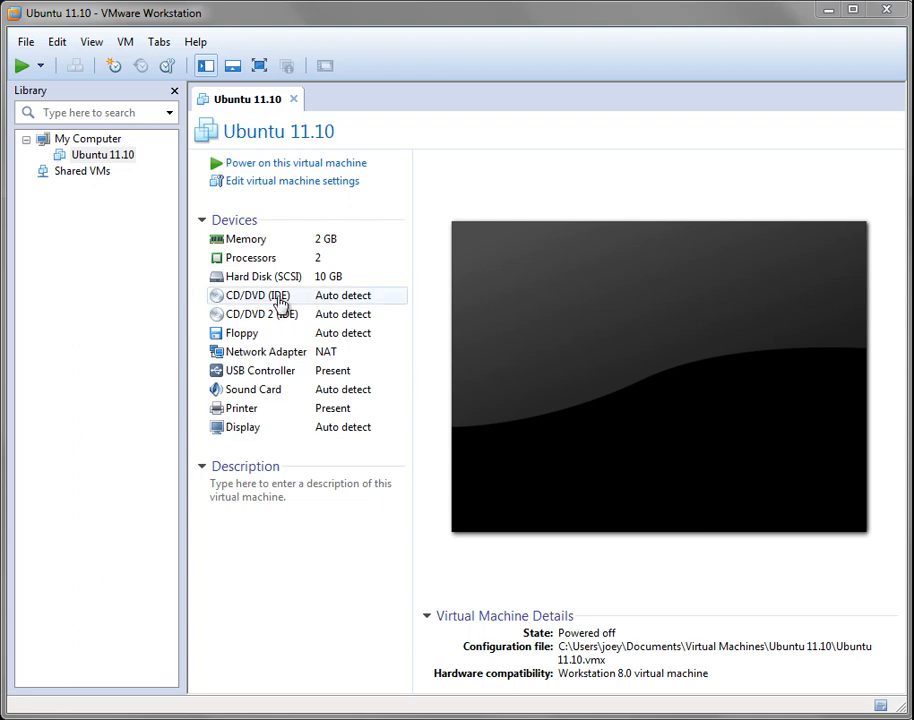
pyautogui.moveTo(166, 194)
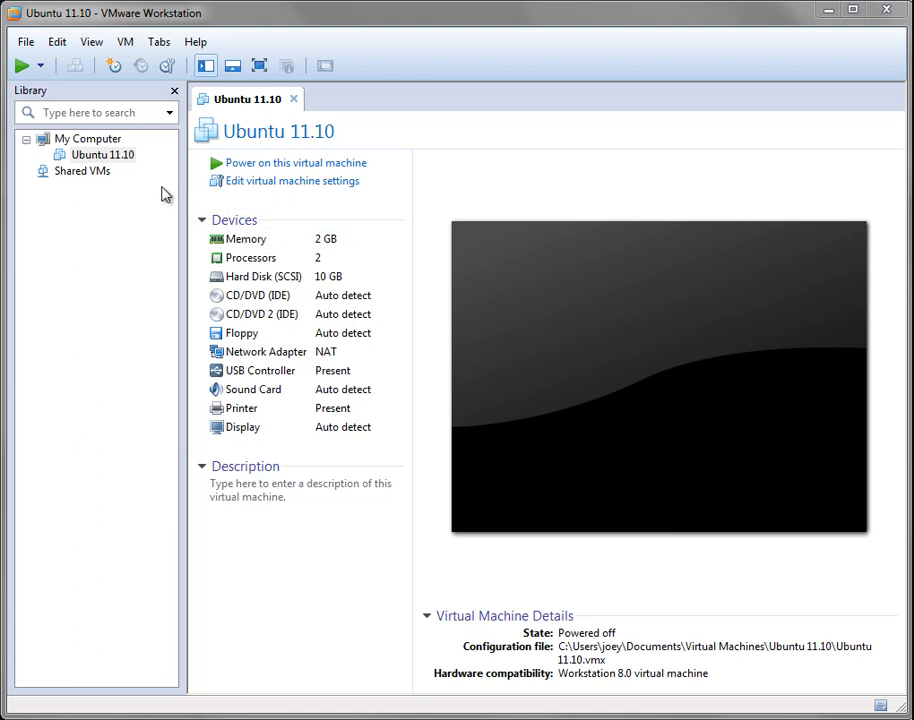
pyautogui.moveTo(132, 104)
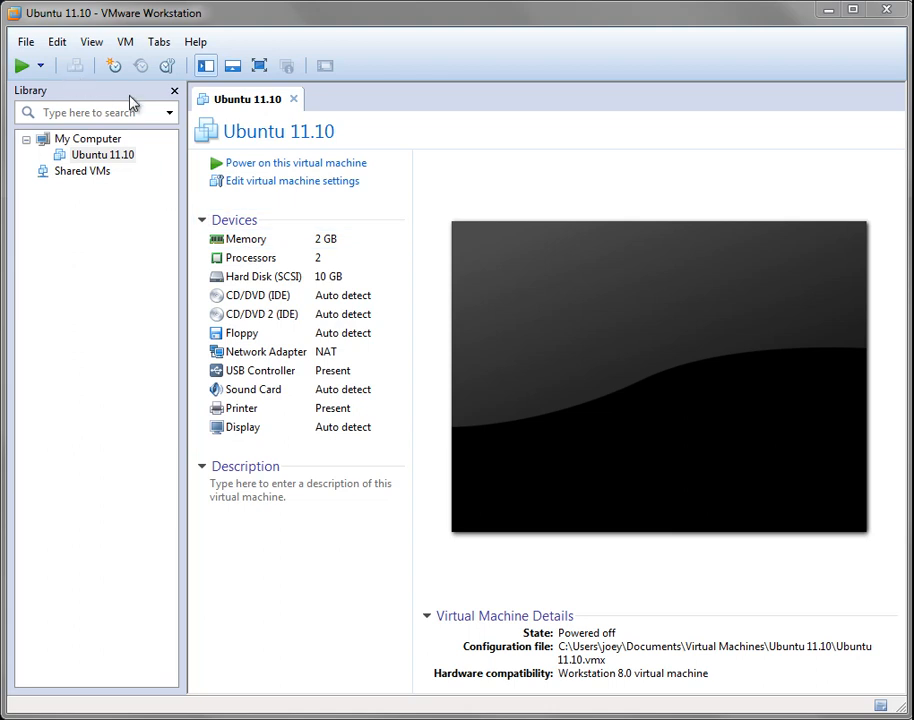
pyautogui.moveTo(276, 144)
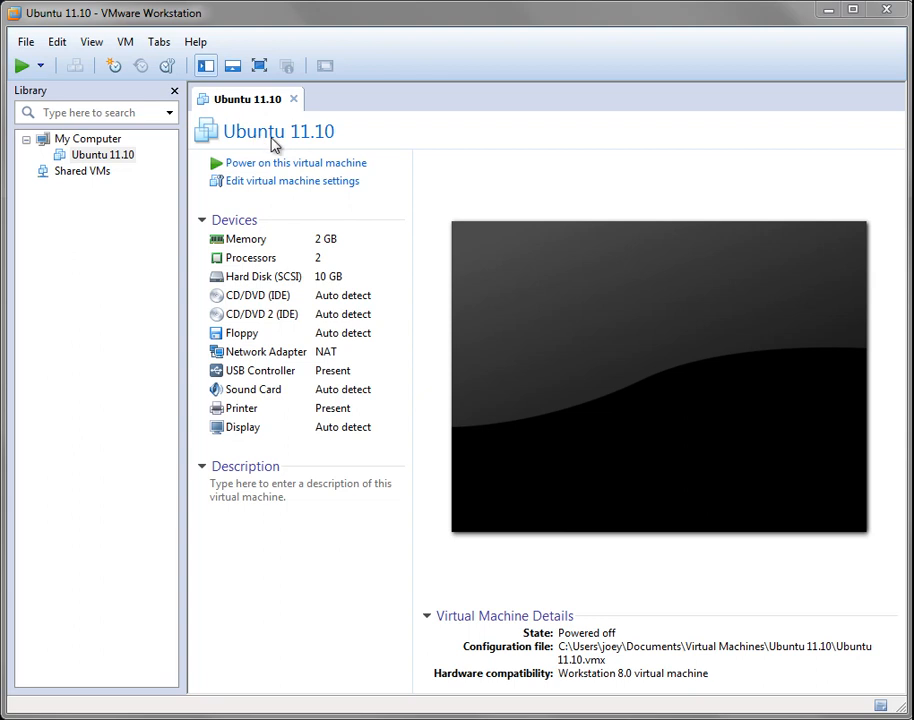
pyautogui.moveTo(332, 144)
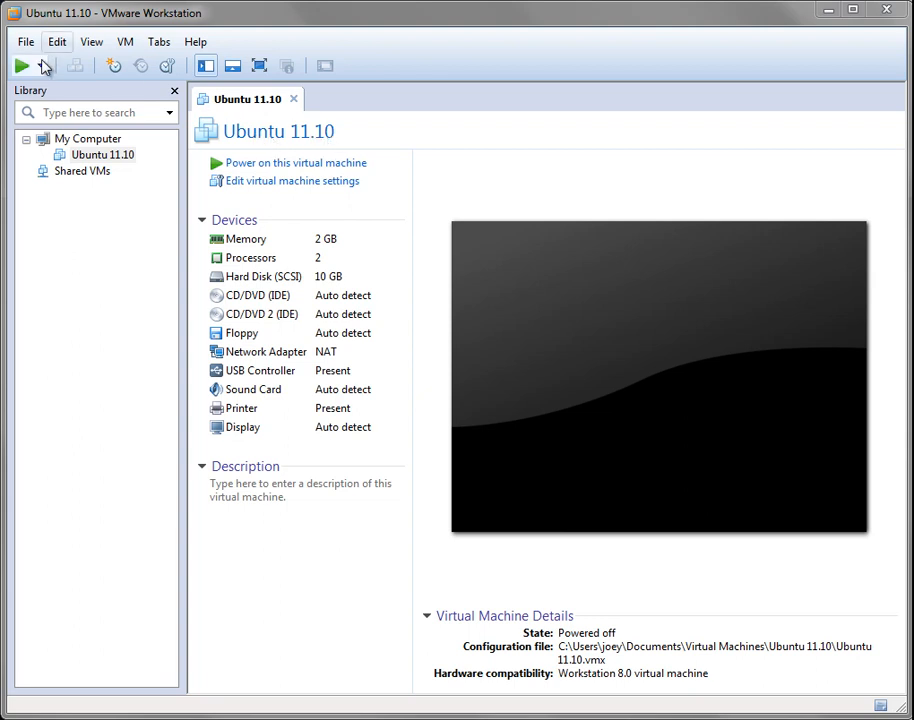
# - Expand the File menu to reach the virtual machine creation options
pyautogui.click(24, 40)
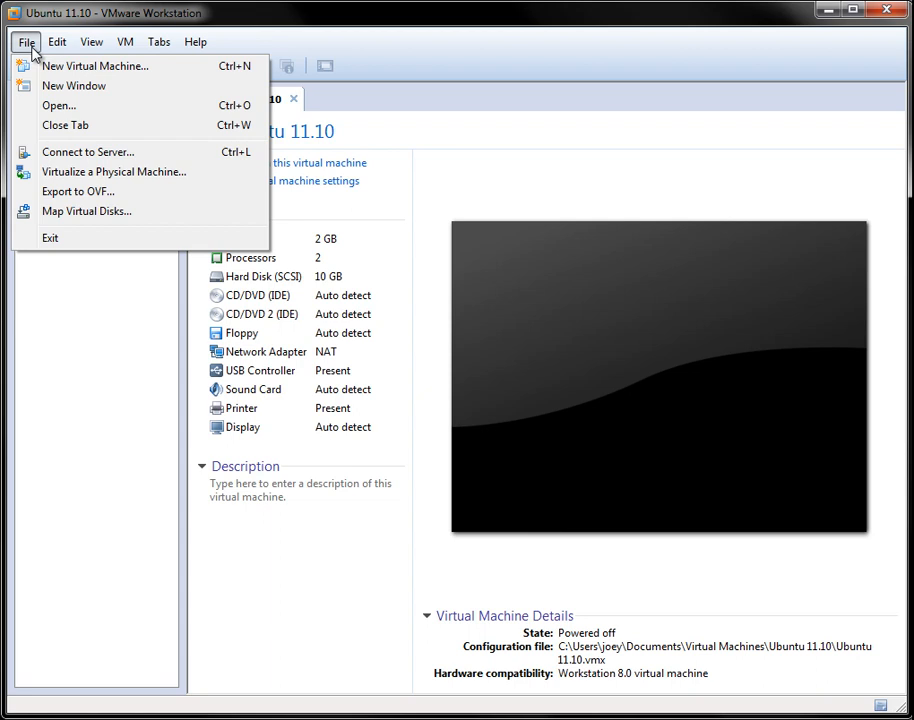
pyautogui.moveTo(96, 66)
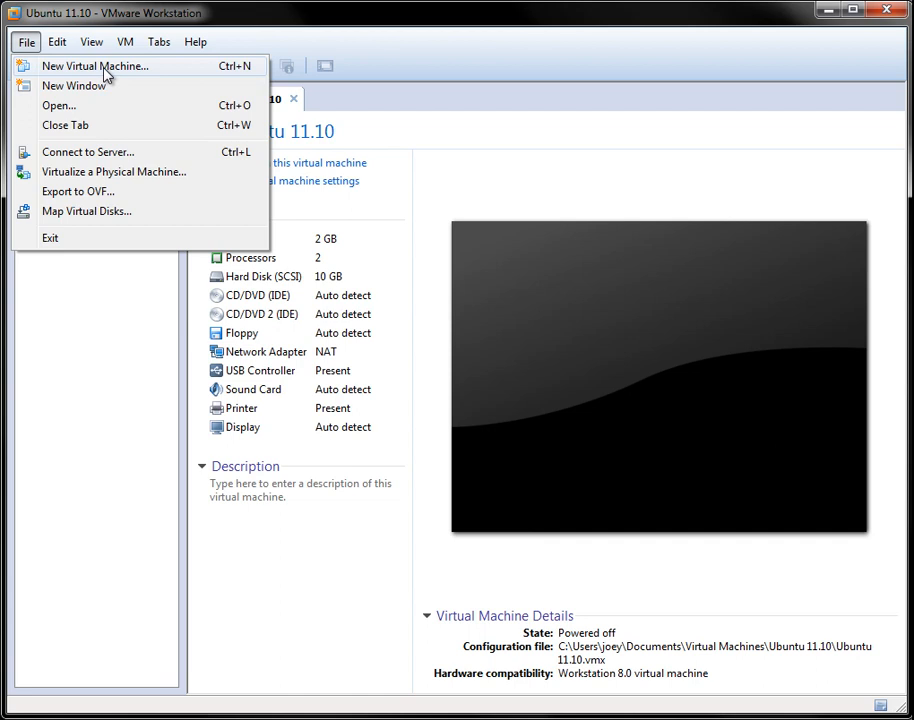
# - Start a Typical new virtual machine installing from the Windows Developer Preview 64-bit ISO
pyautogui.click(96, 64)
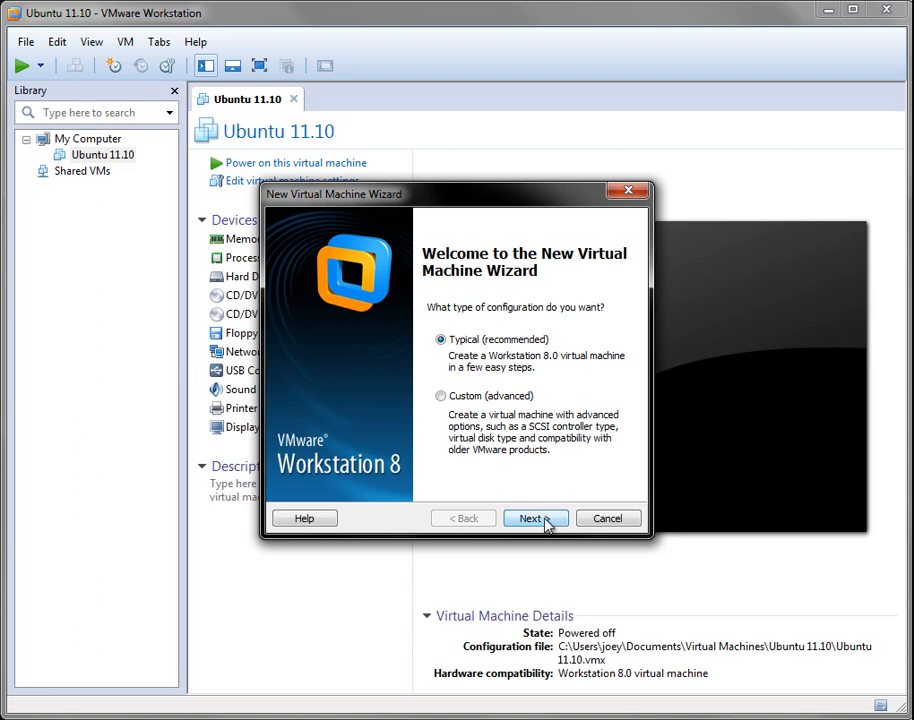
pyautogui.click(530, 518)
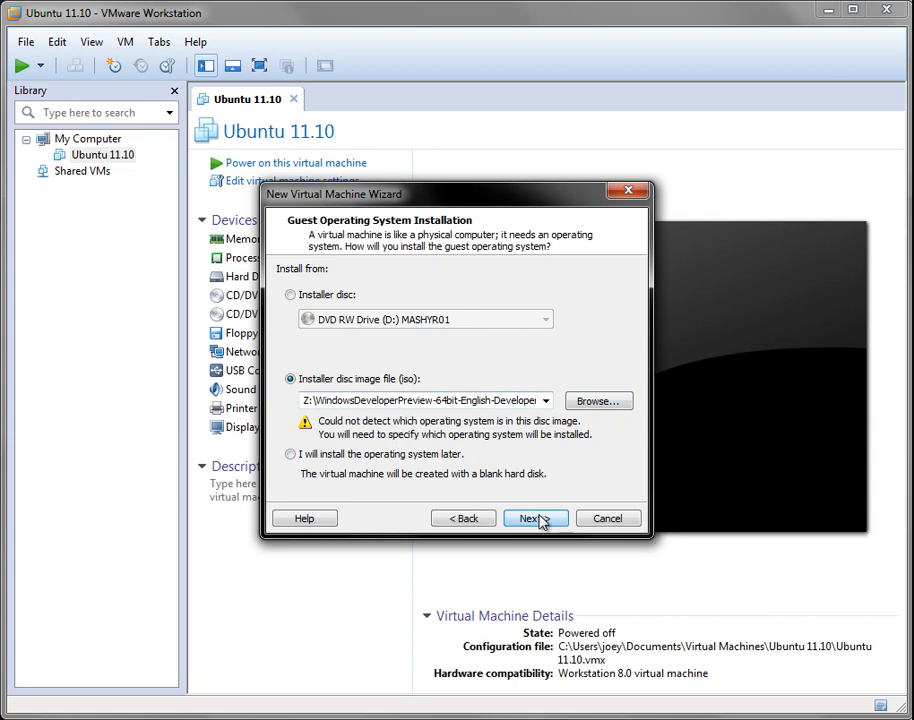
# - Choose Microsoft Windows 7 as guest OS and skip Easy Install without a product key
pyautogui.click(536, 518)
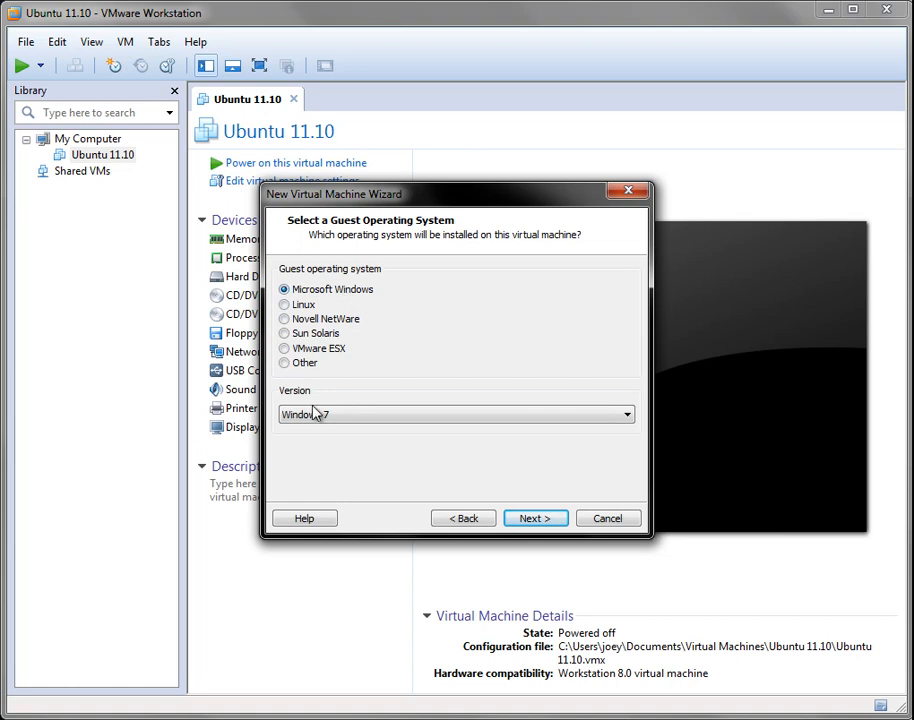
pyautogui.click(628, 414)
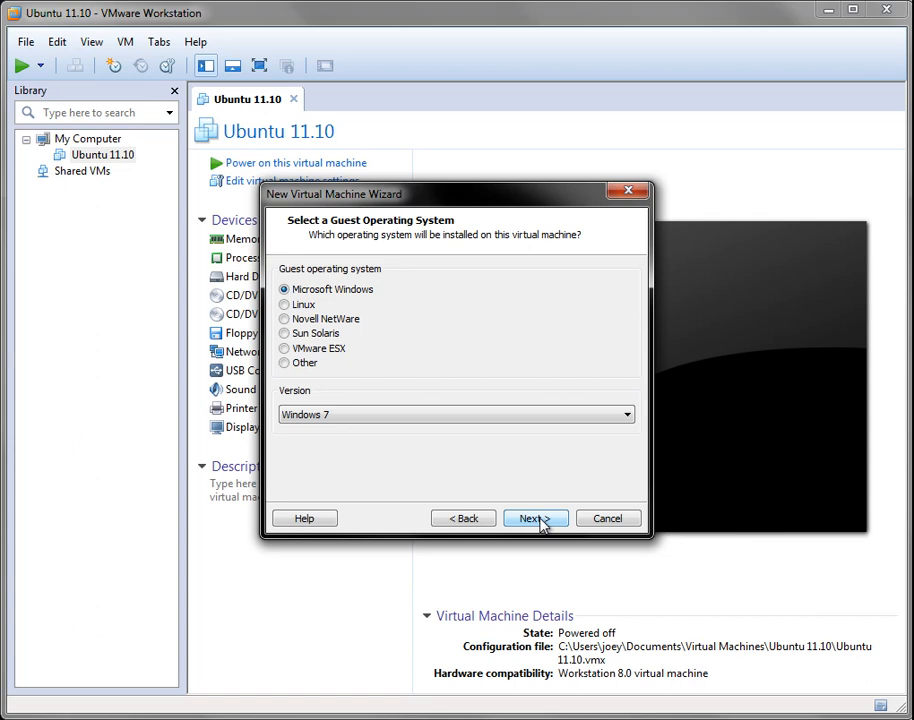
pyautogui.click(536, 518)
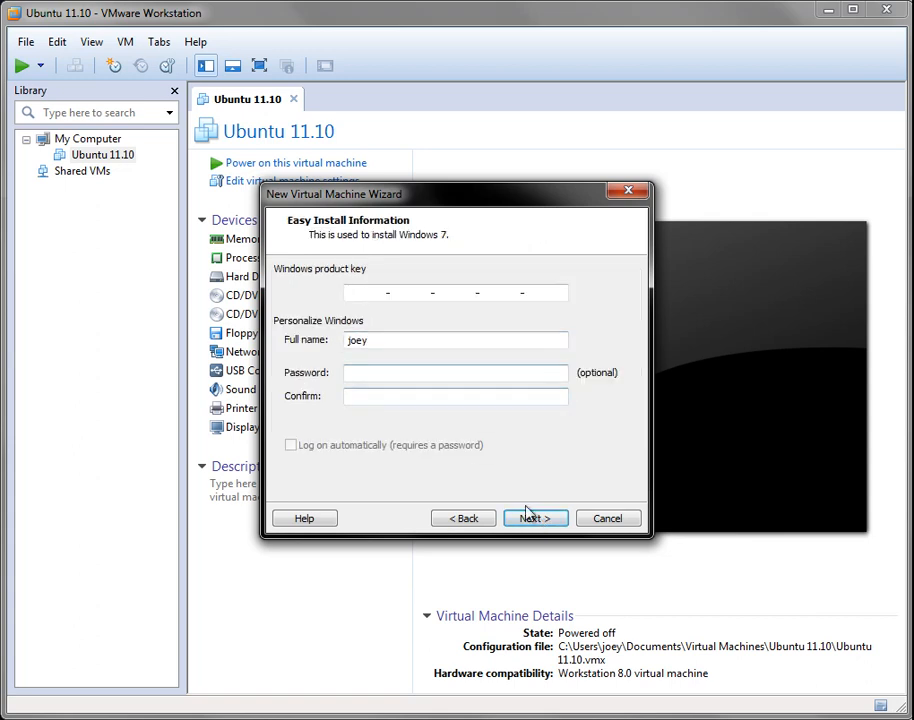
pyautogui.click(536, 518)
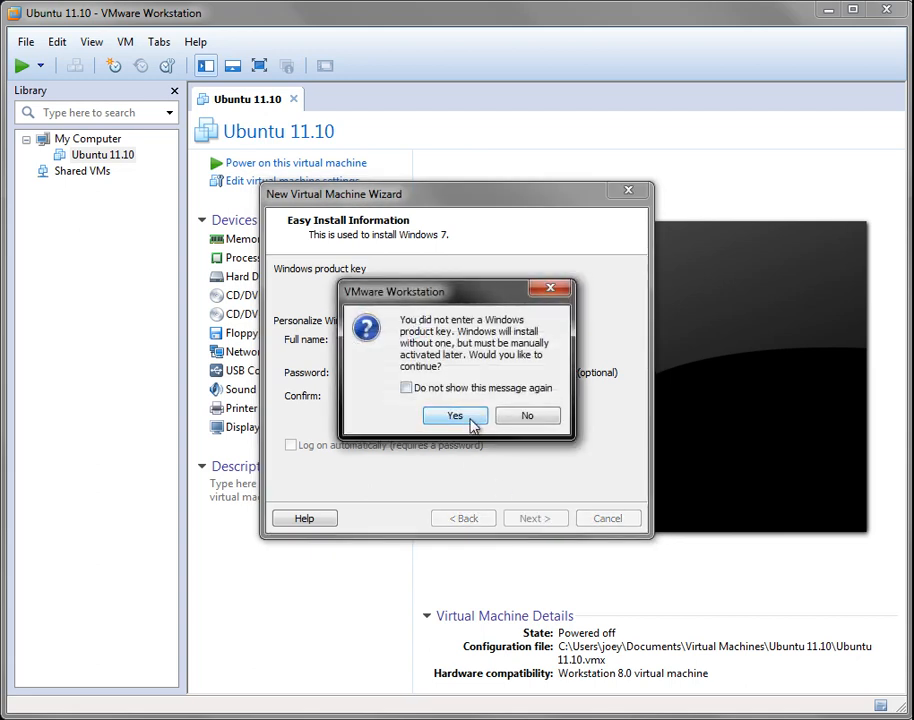
pyautogui.click(456, 414)
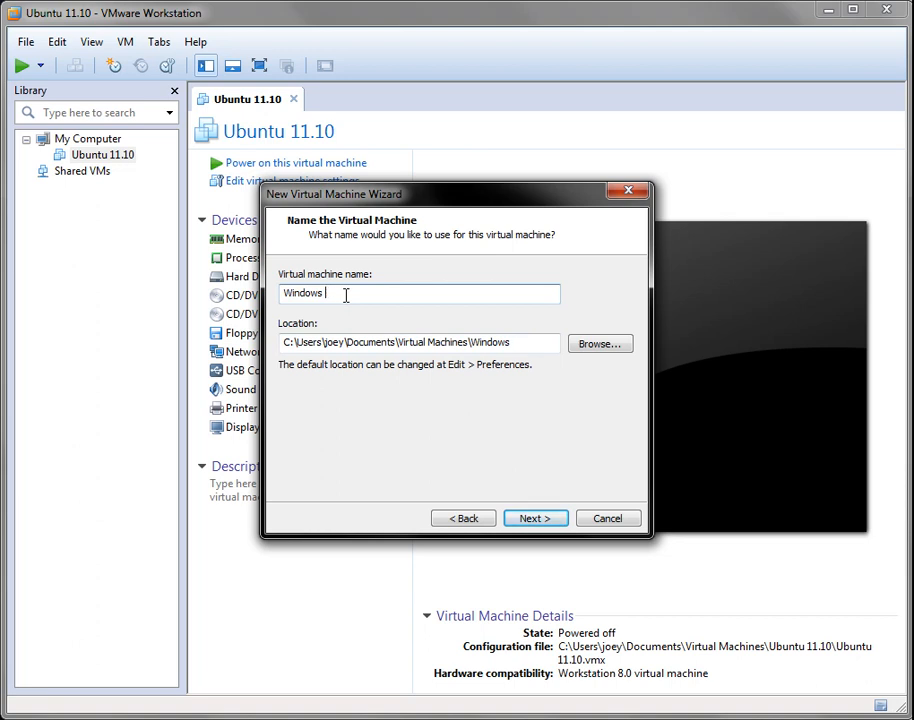
# - Name the machine 'Windows 8' and store its 30 GB disk as a single file
pyautogui.write('8')
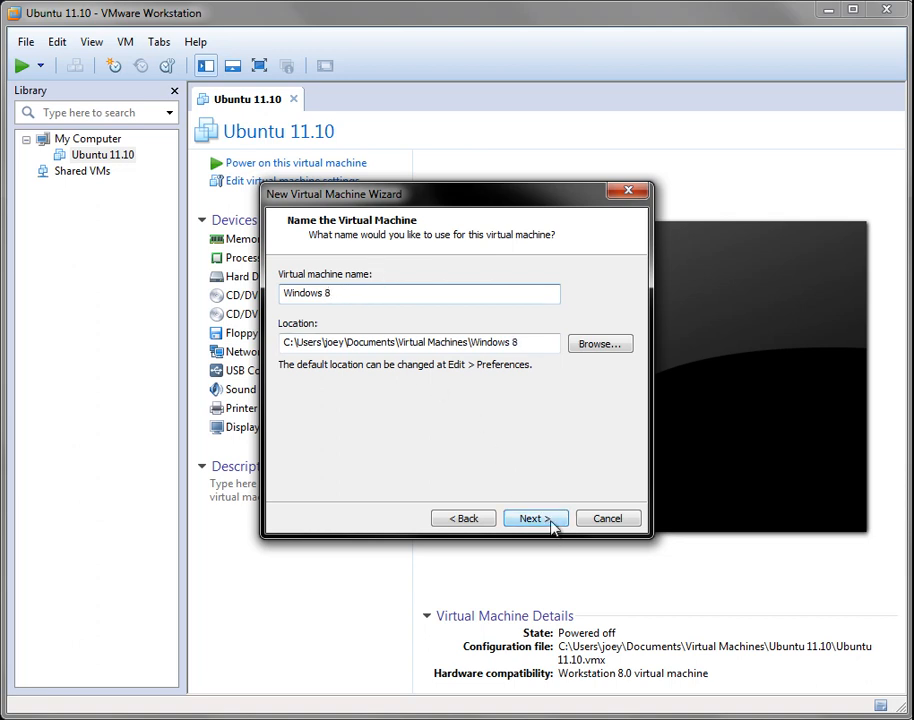
pyautogui.click(536, 518)
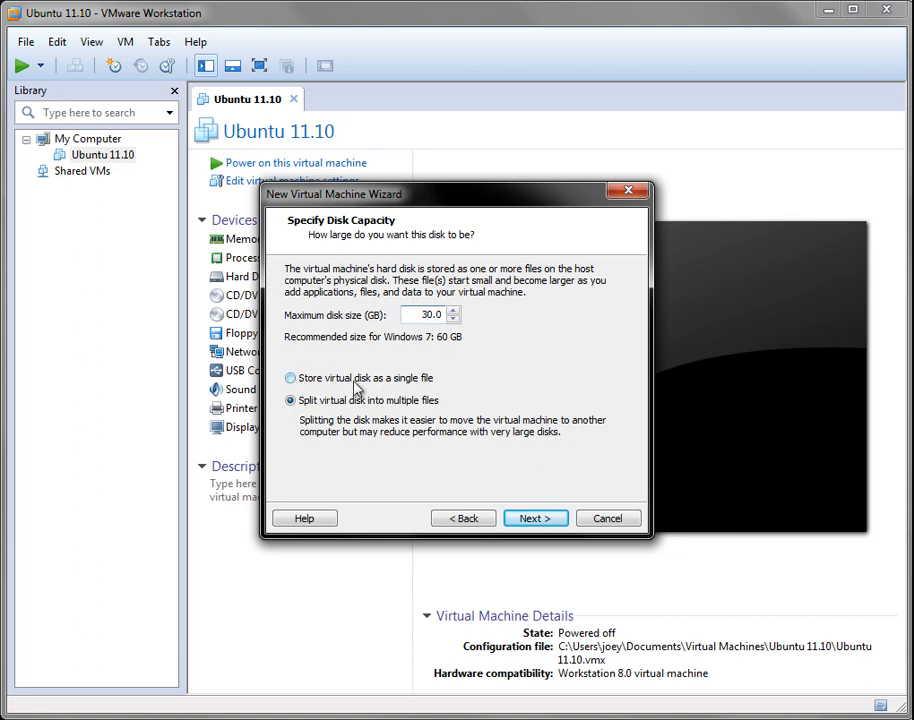
pyautogui.click(290, 378)
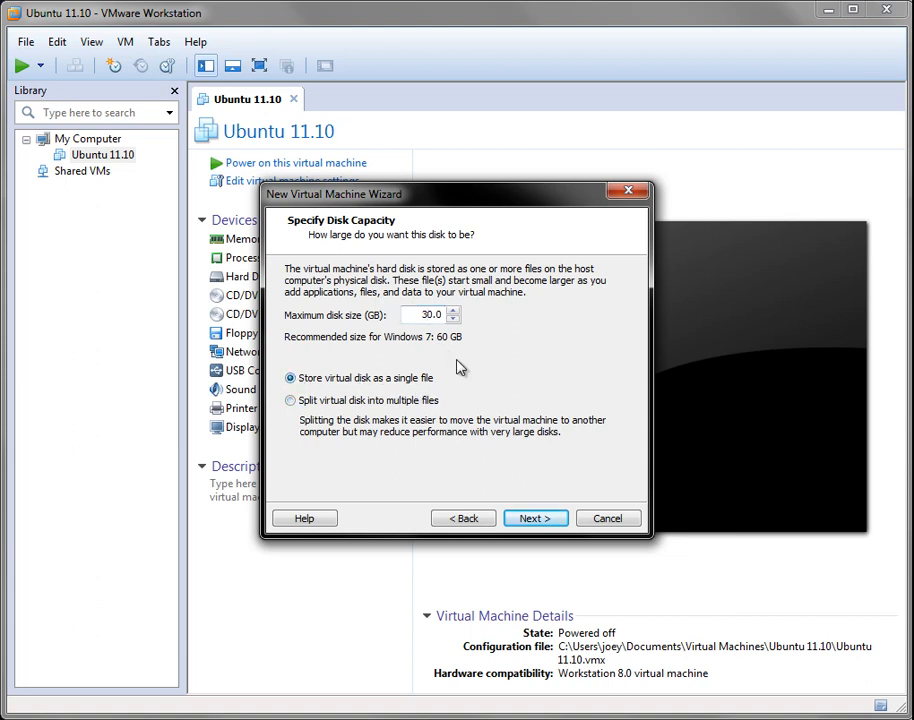
pyautogui.moveTo(428, 446)
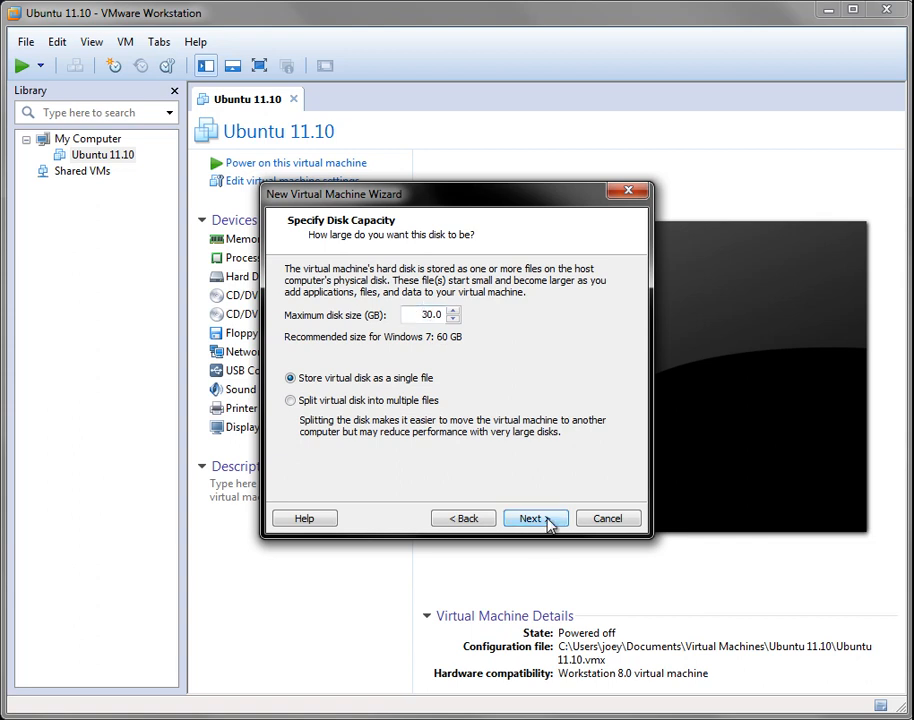
# - Customize hardware to 2048 MB memory and 2 processor cores, reviewing the NAT network adapter
pyautogui.click(536, 518)
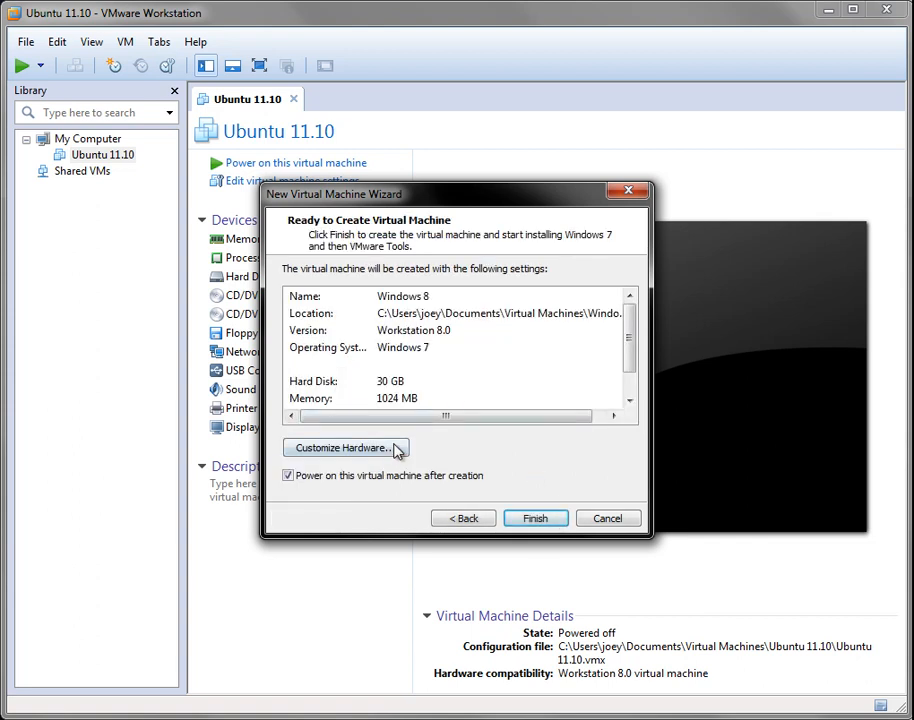
pyautogui.click(344, 448)
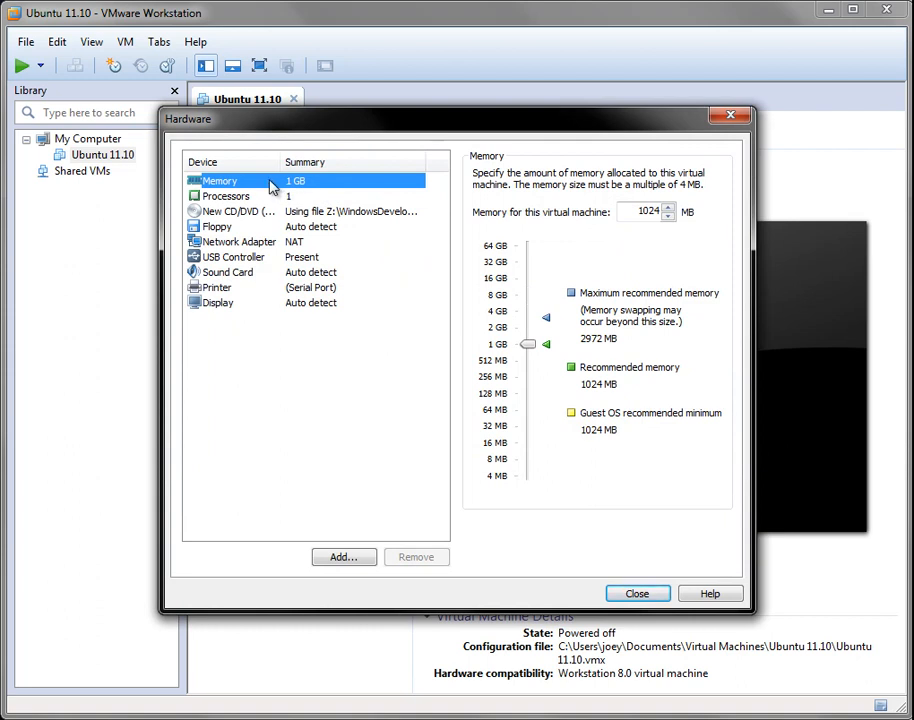
pyautogui.moveTo(528, 344); pyautogui.dragTo(528, 328)
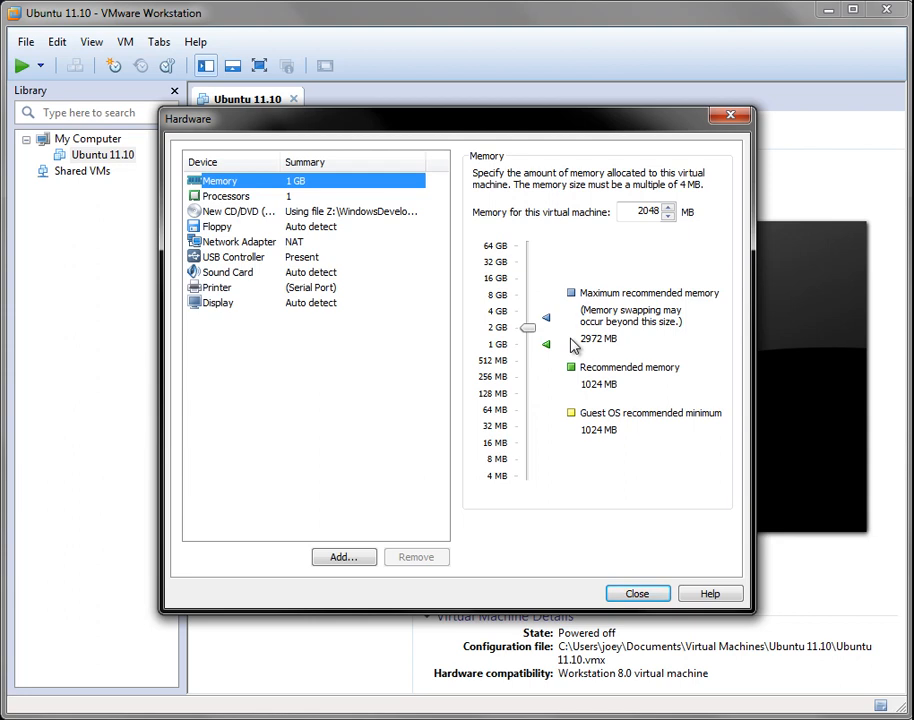
pyautogui.moveTo(364, 242)
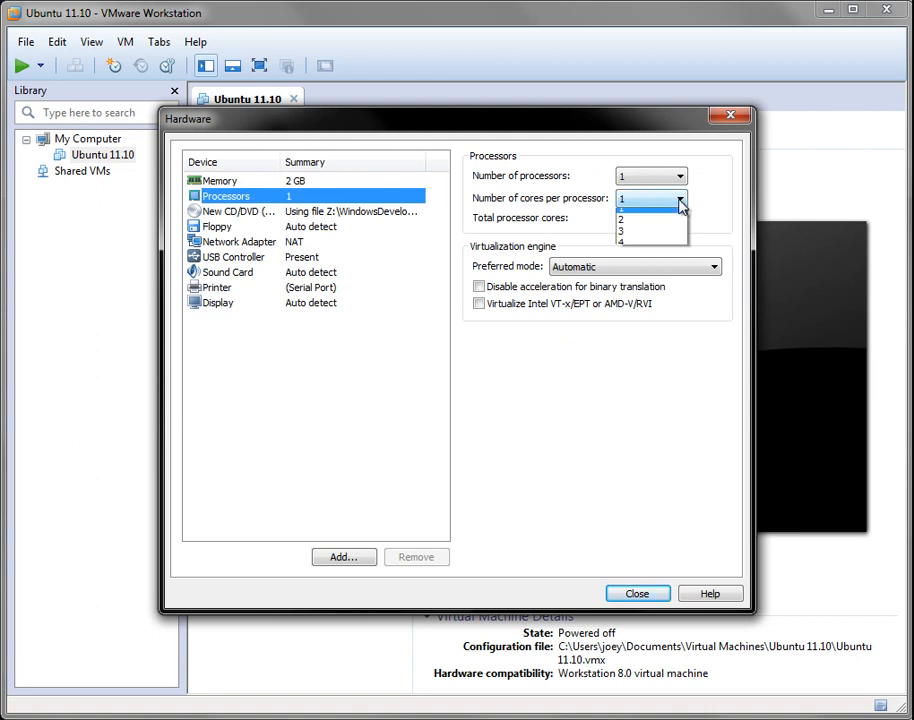
pyautogui.click(620, 218)
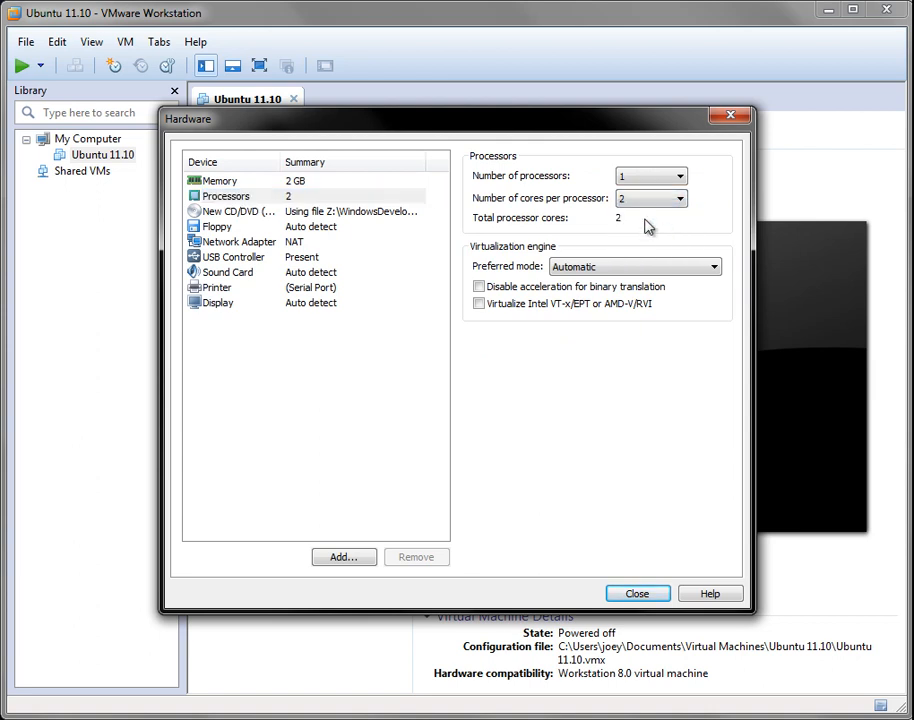
pyautogui.moveTo(318, 232)
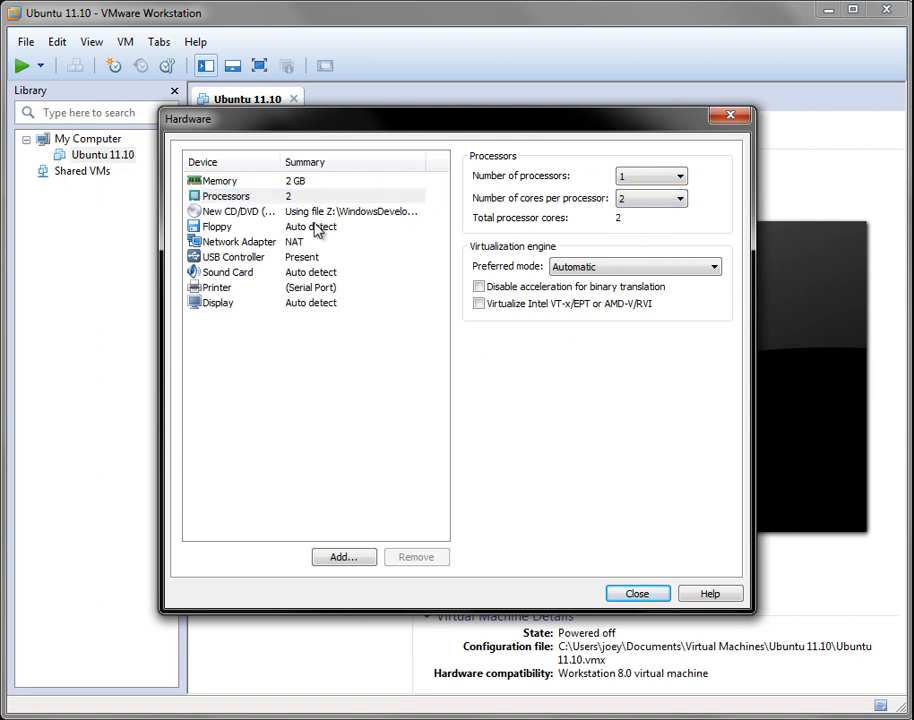
pyautogui.click(216, 226)
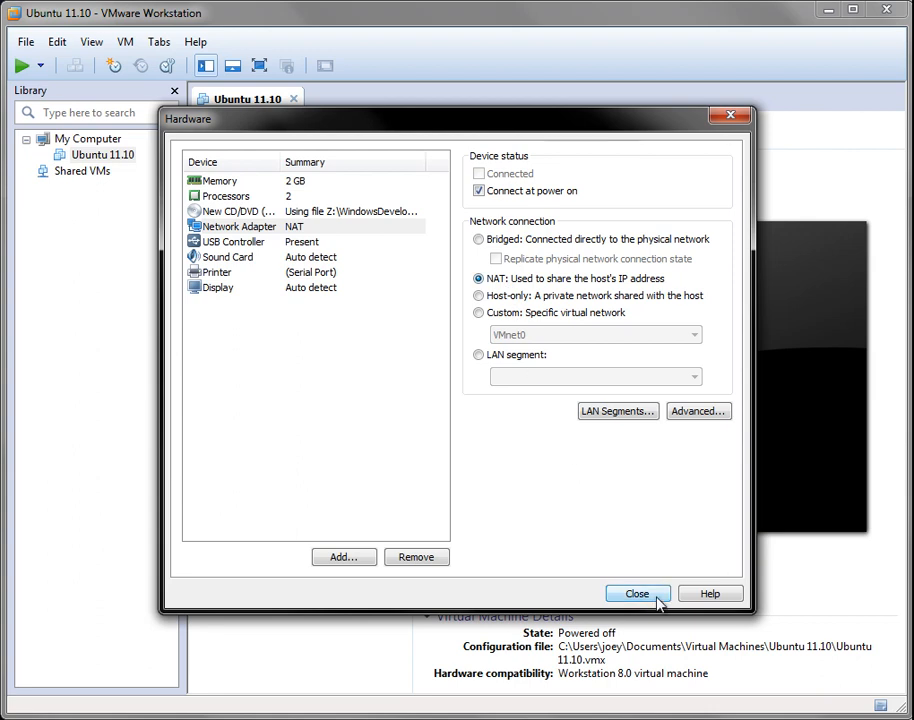
# - Finish the wizard so the Windows 8 VM is created and powers on
pyautogui.click(636, 592)
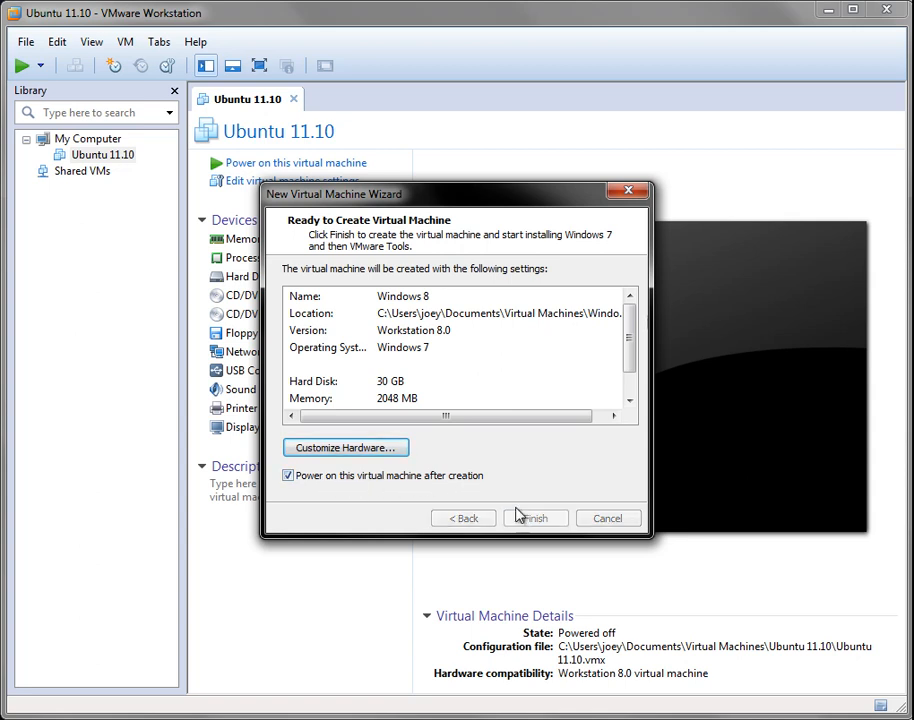
pyautogui.click(534, 518)
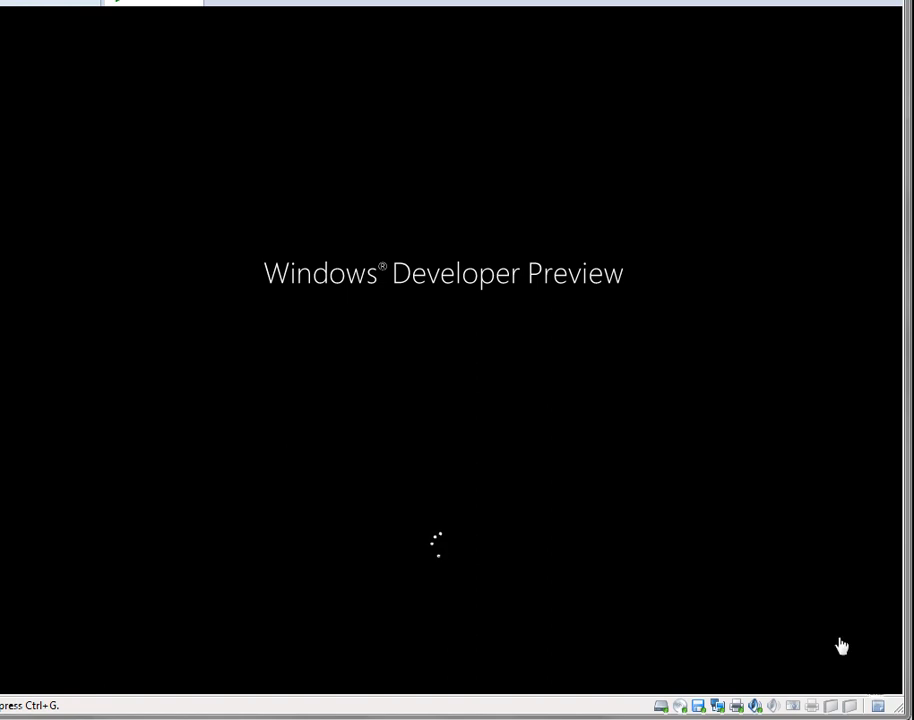
pyautogui.moveTo(736, 472)
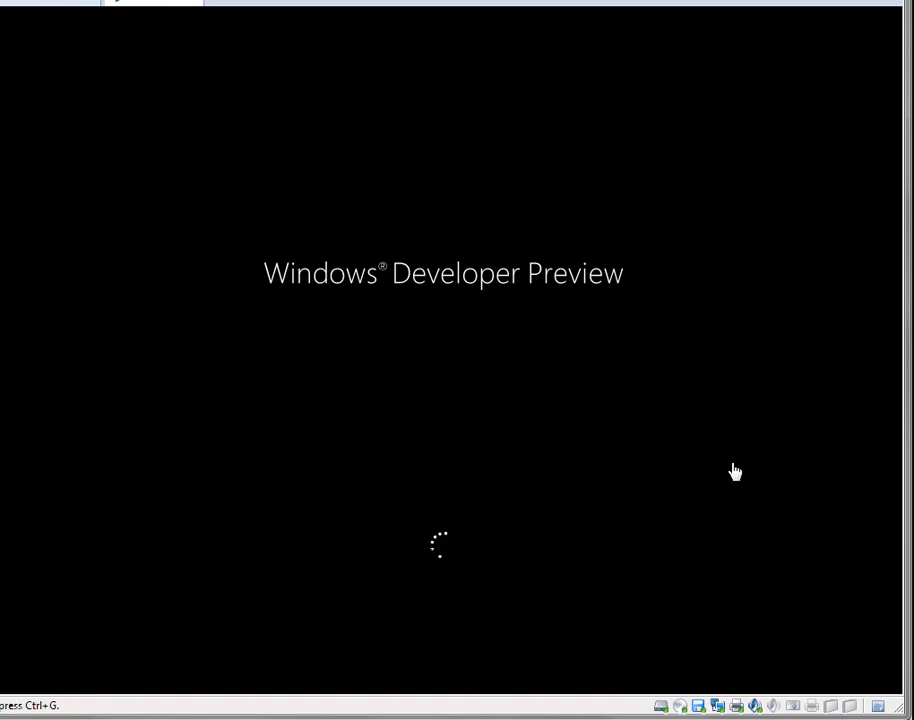
pyautogui.moveTo(300, 124)
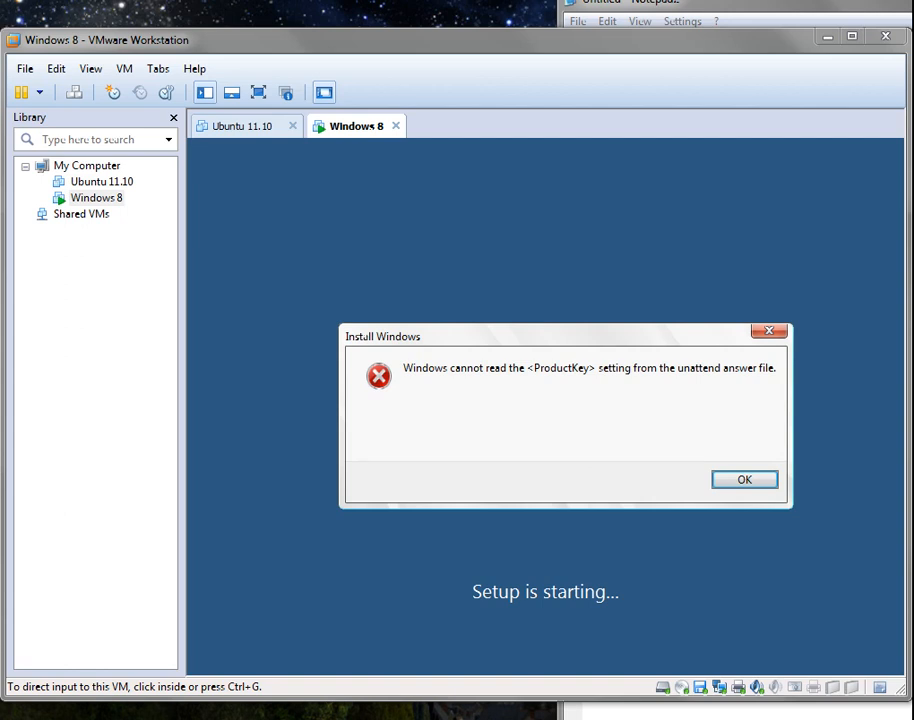
pyautogui.moveTo(424, 380)
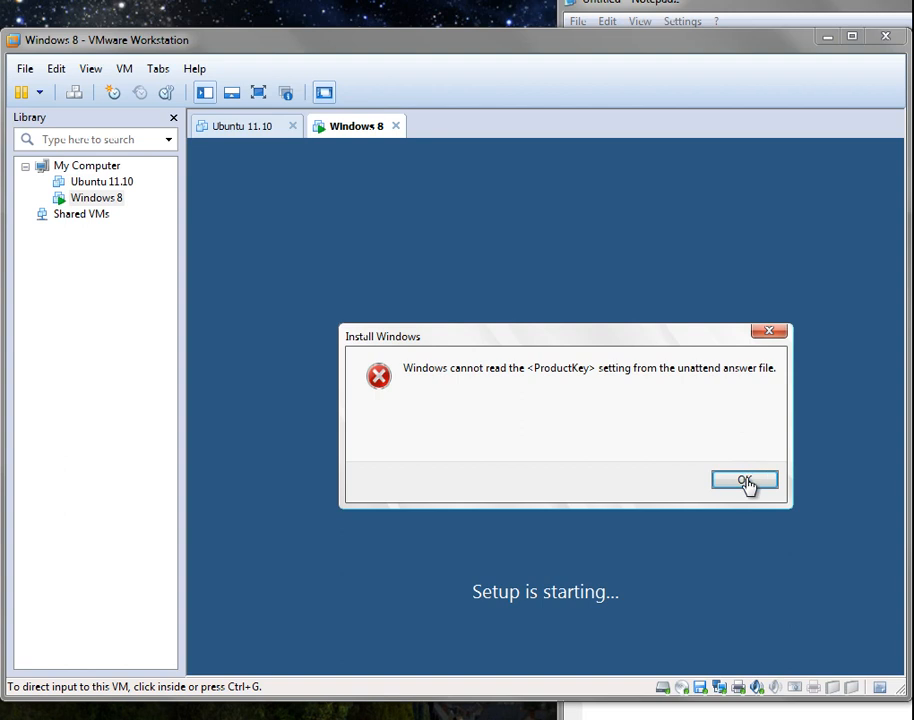
# - Dismiss Windows Setup's 'cannot read the <ProductKey> setting' error inside the VM
pyautogui.click(744, 480)
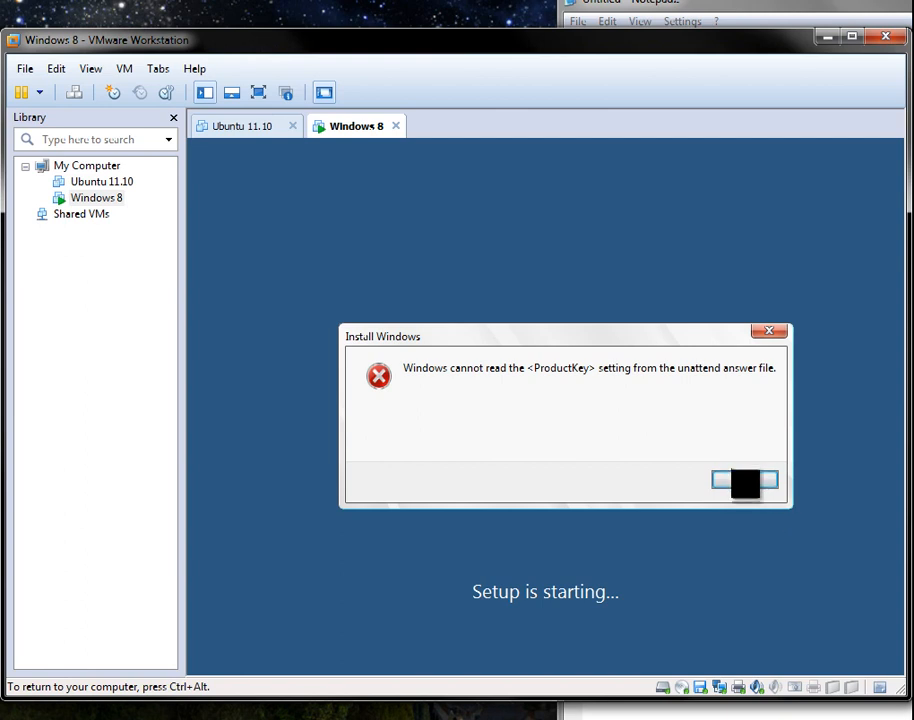
pyautogui.click(744, 480)
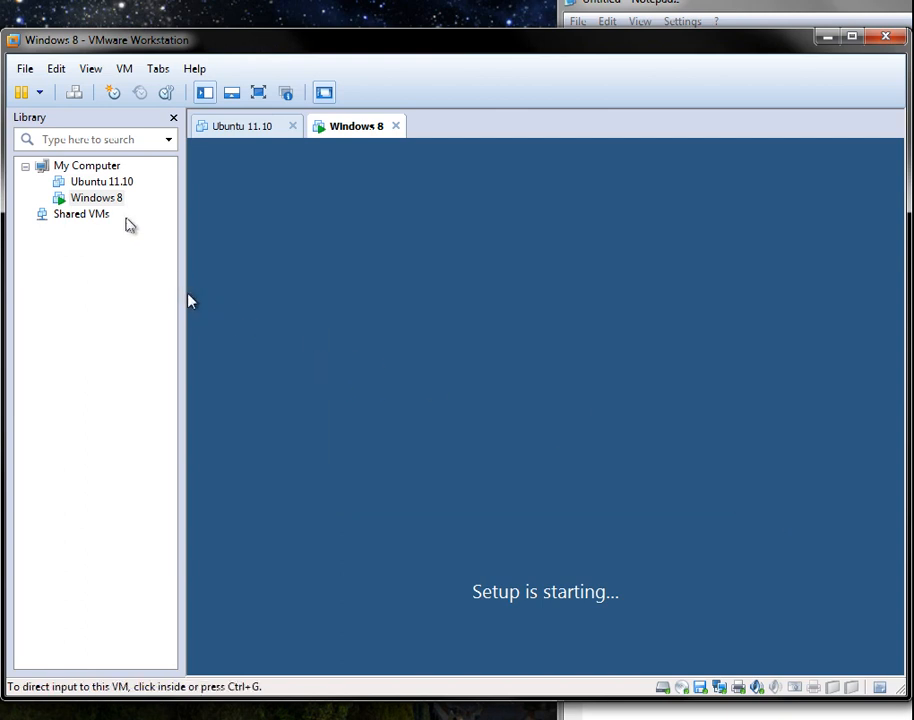
# - Power off the Windows 8 VM from the Library and confirm, then reselect it
pyautogui.rightClick(96, 198)
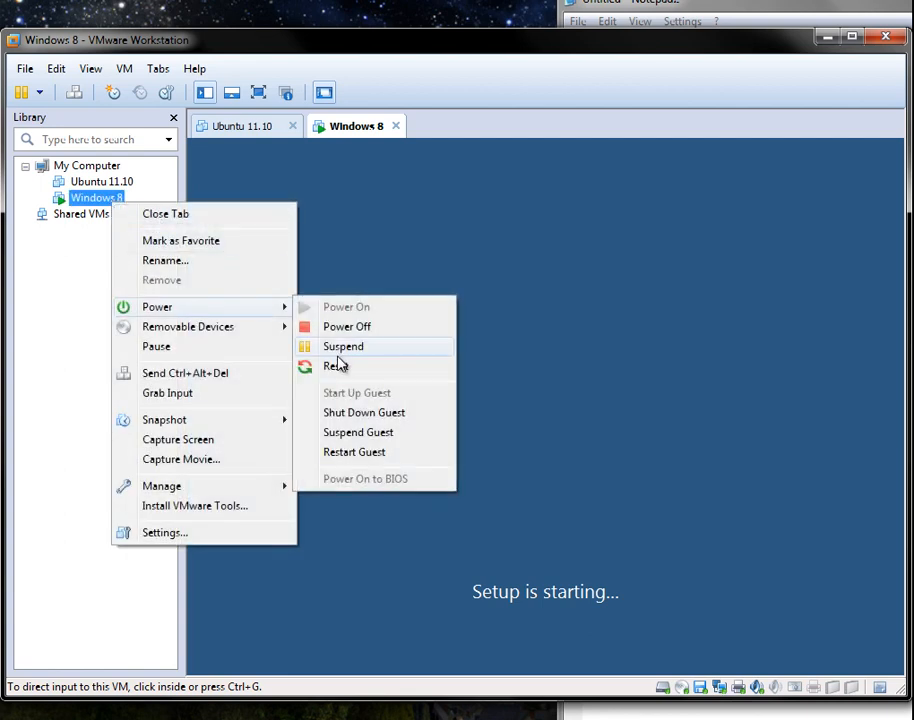
pyautogui.click(346, 328)
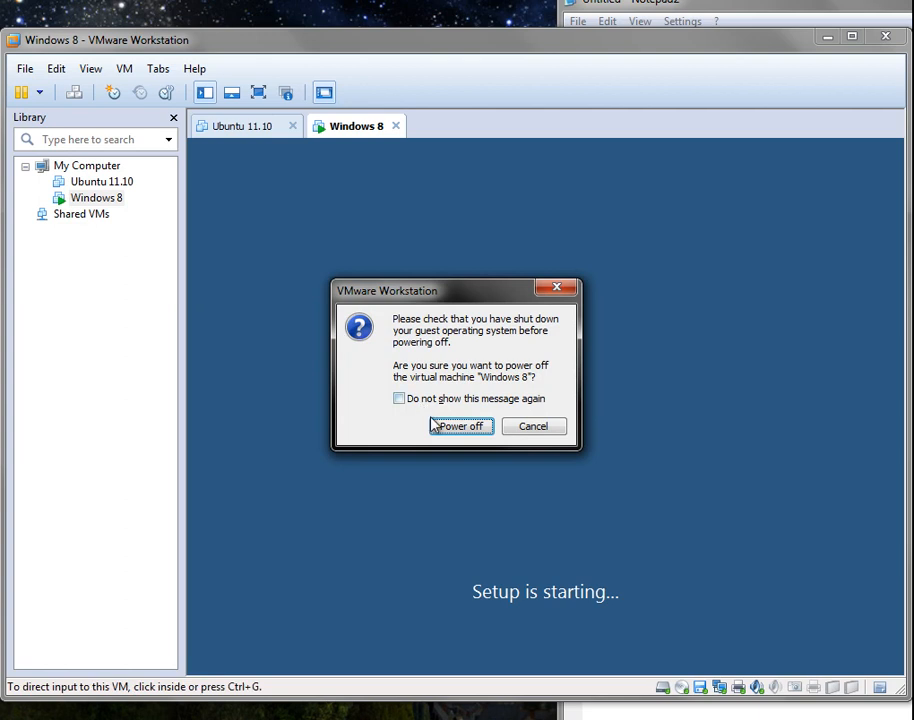
pyautogui.click(458, 426)
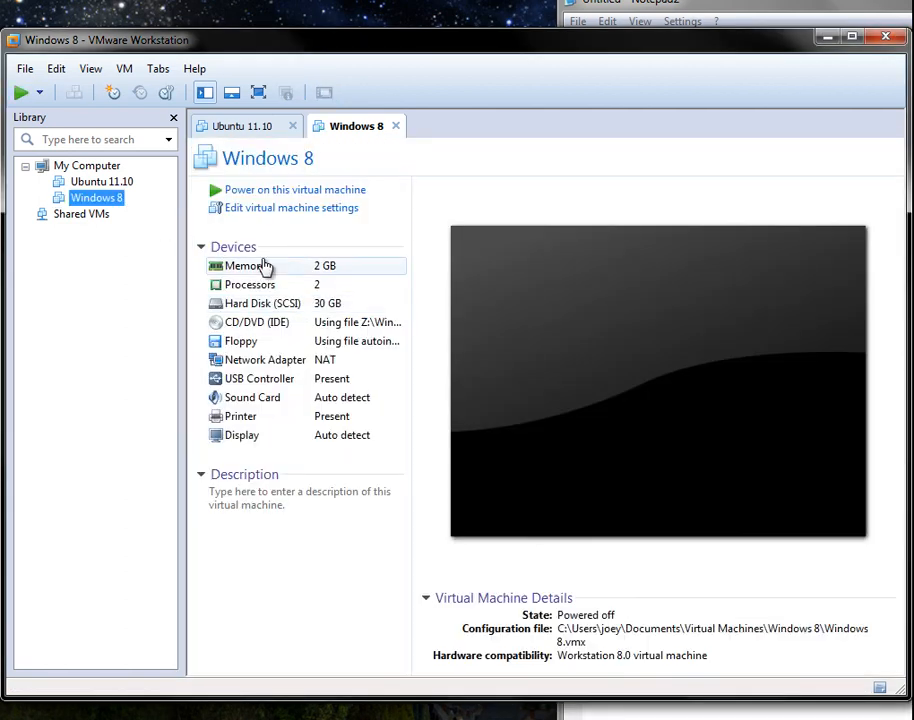
pyautogui.moveTo(324, 352)
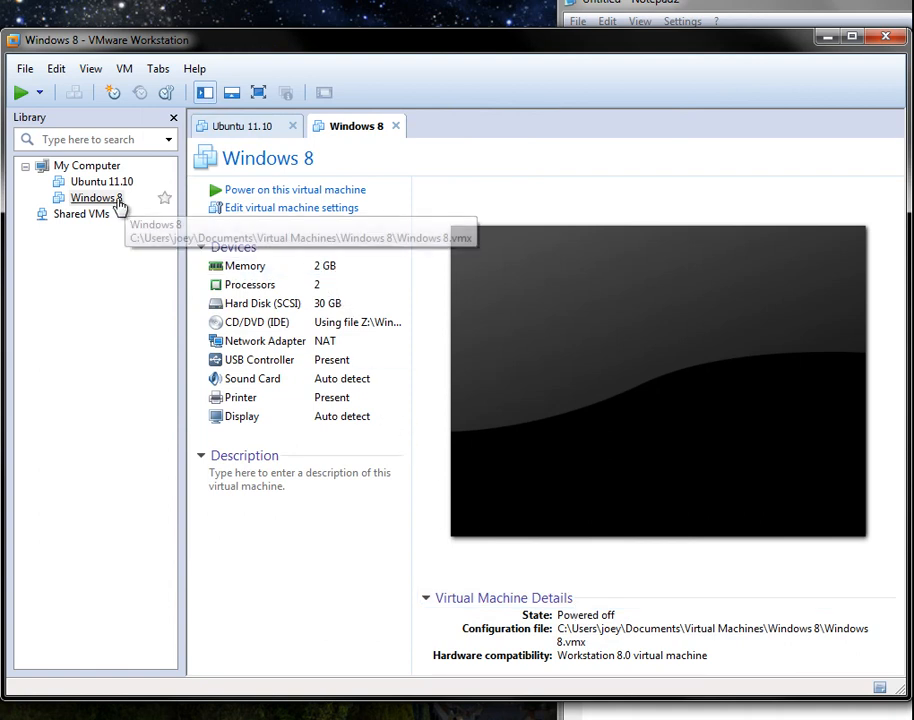
pyautogui.click(96, 198)
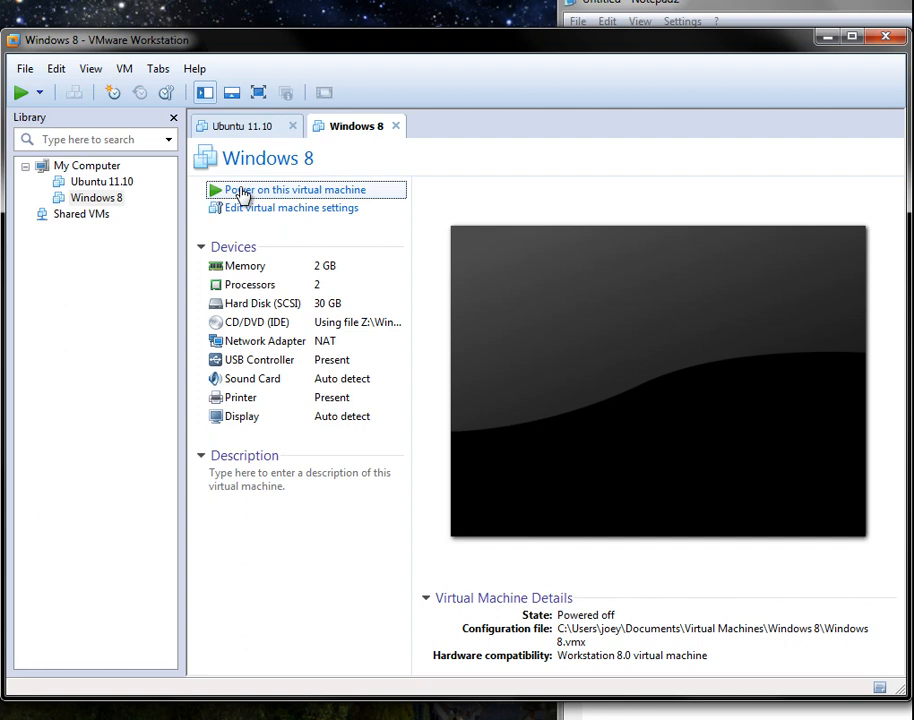
# - Power the Windows 8 VM back on and accept the default language settings
pyautogui.click(296, 188)
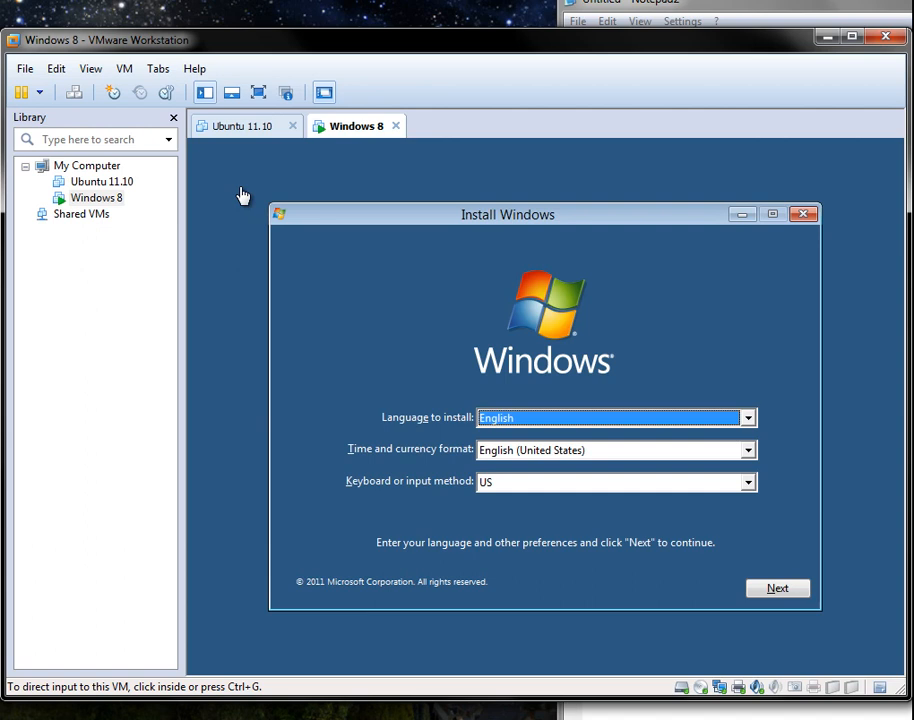
pyautogui.moveTo(764, 540)
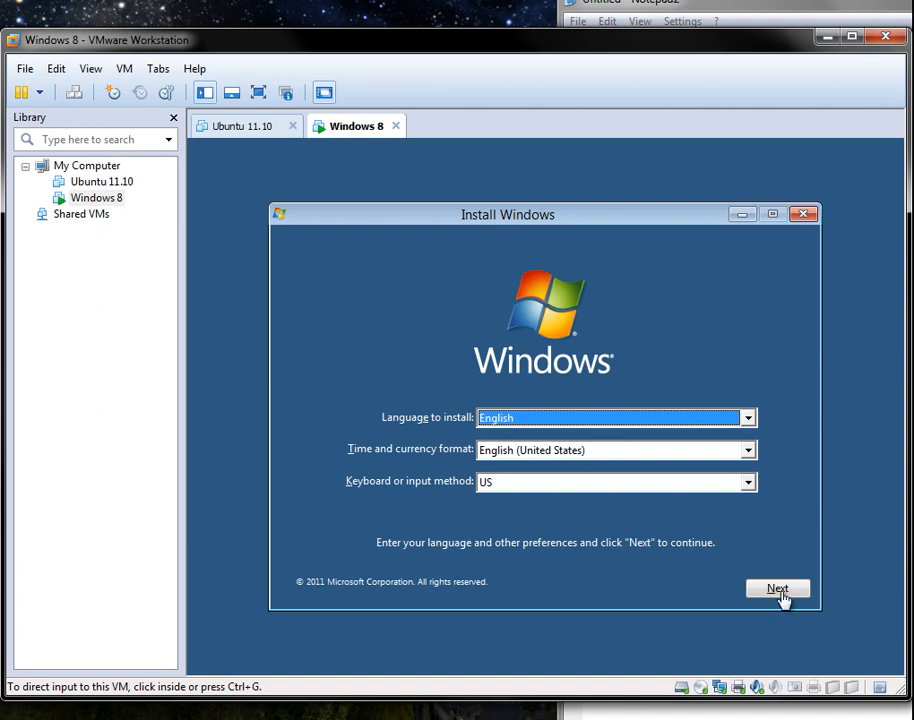
pyautogui.click(778, 588)
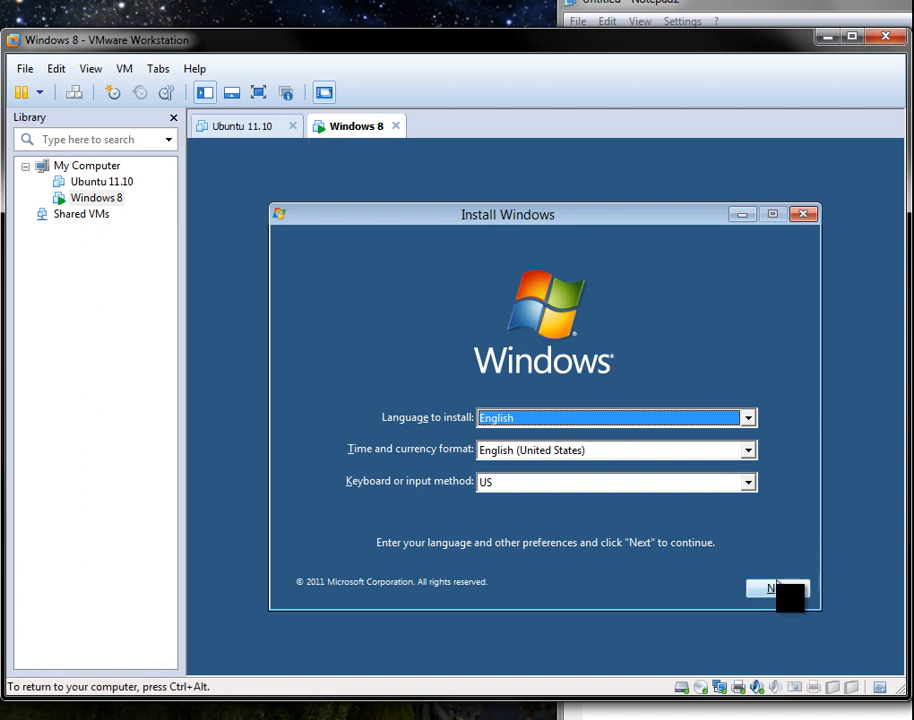
pyautogui.click(776, 588)
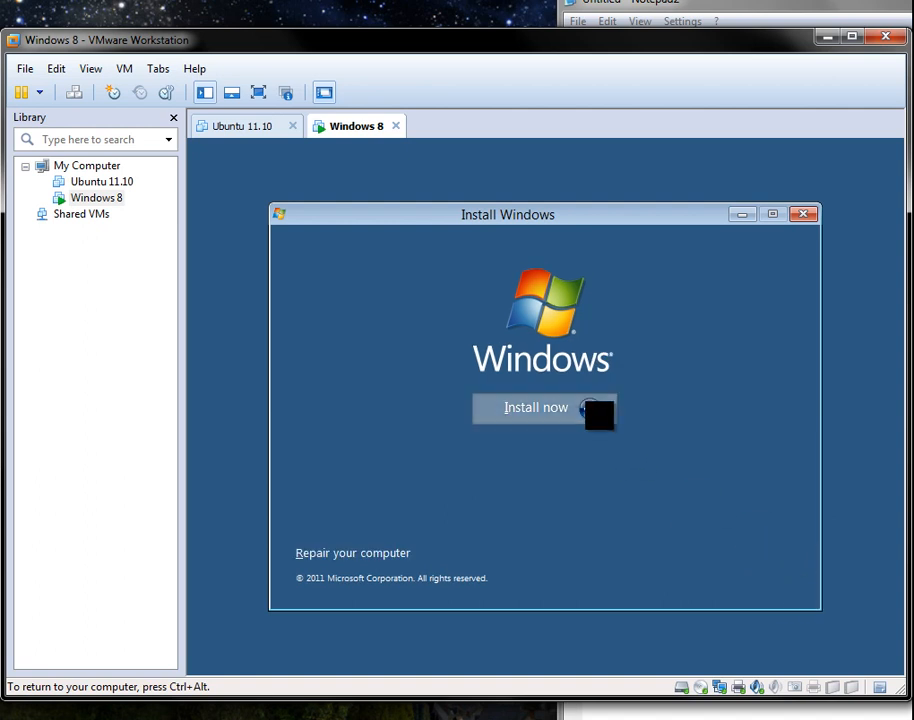
# - Run Install now and accept the license terms, reaching the install location choice
pyautogui.click(536, 408)
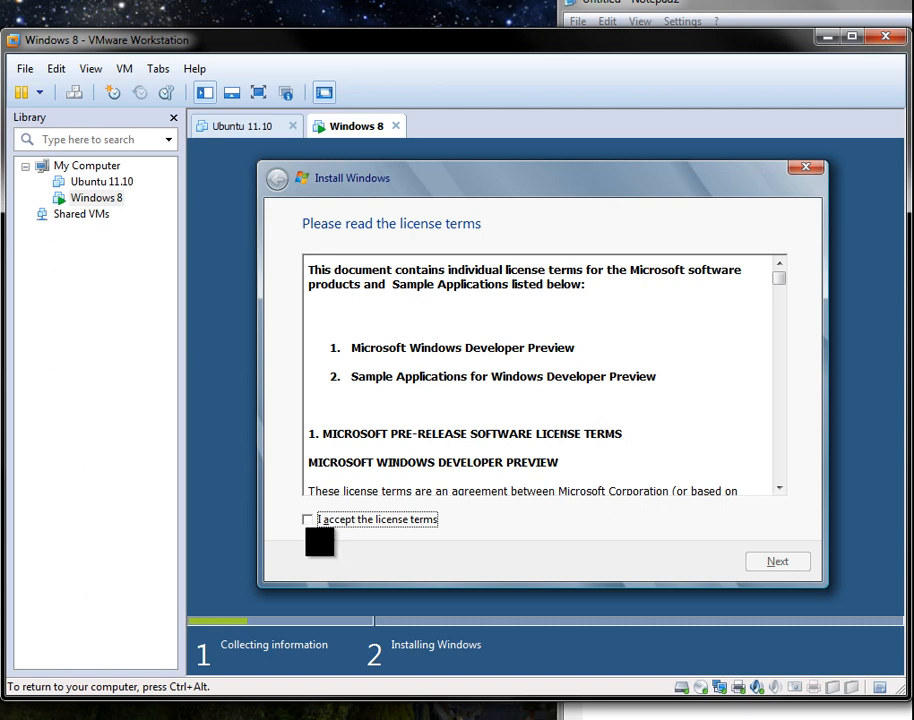
pyautogui.click(308, 520)
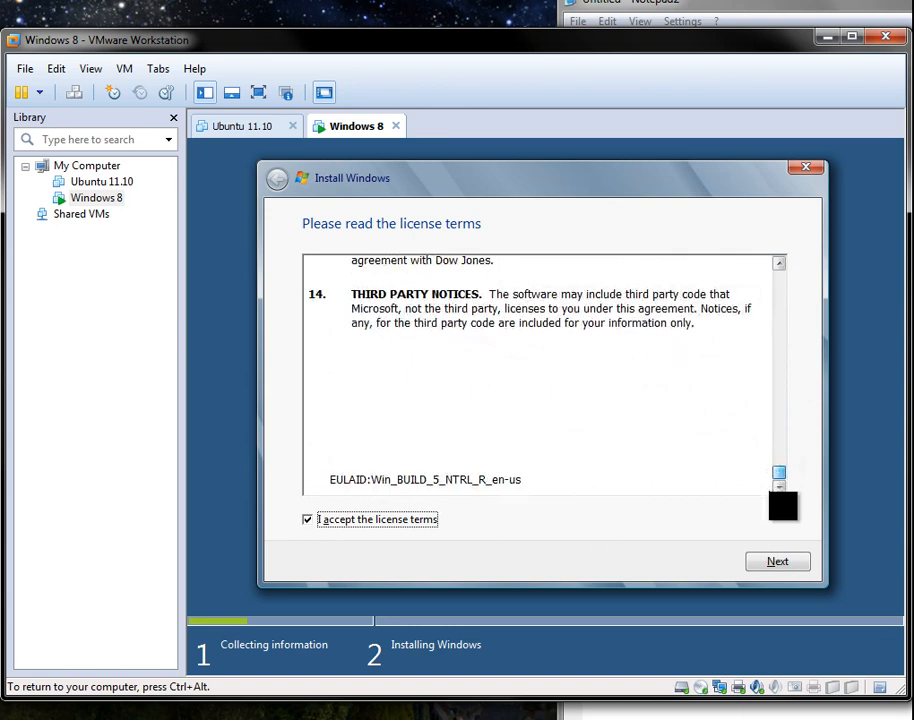
pyautogui.click(776, 560)
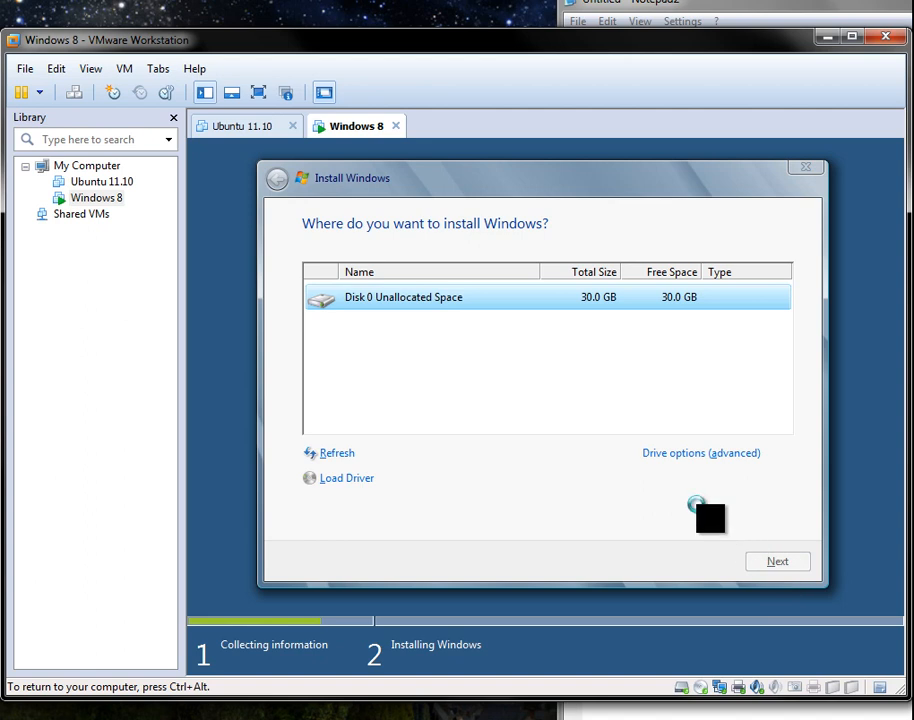
# - Start Windows installation on the 30 GB unallocated Disk 0 and wait for Personalize
pyautogui.click(776, 560)
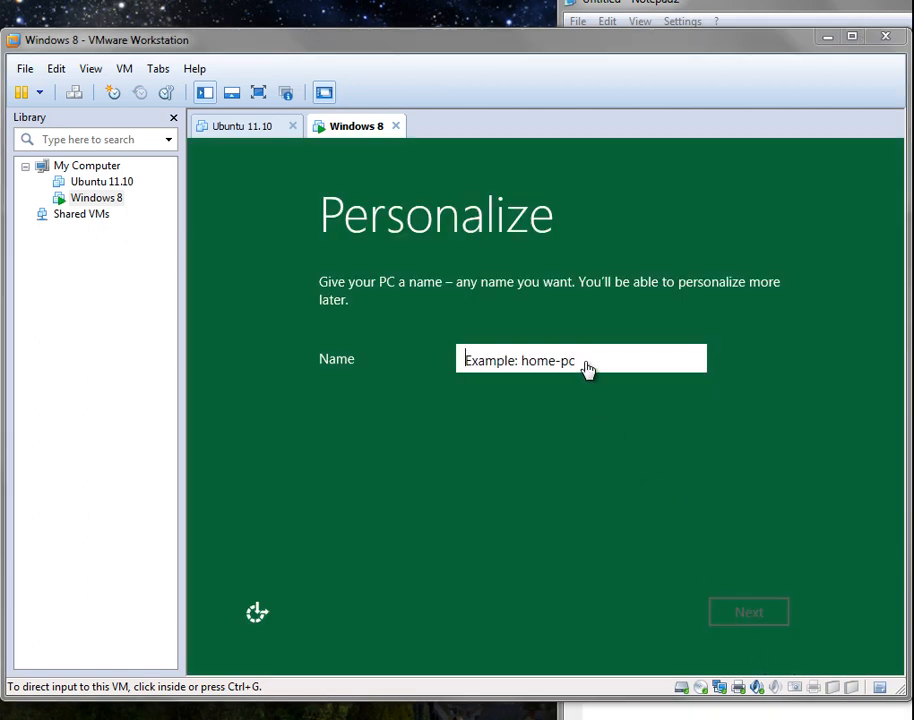
# - Enter the PC name 'win8vm' and continue to the Settings screen
pyautogui.click(580, 360)
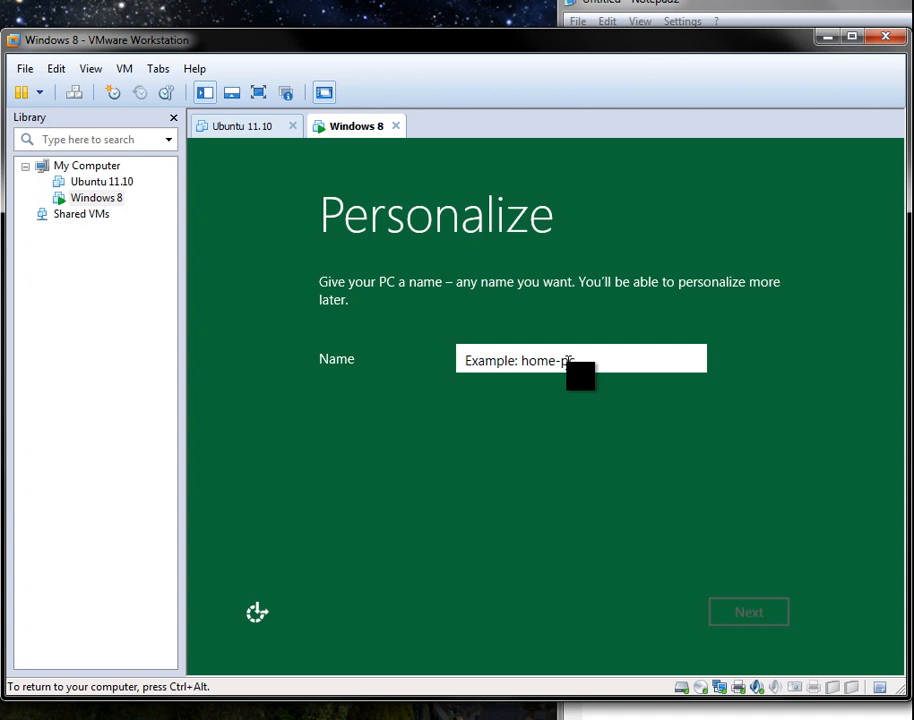
pyautogui.write('win8')
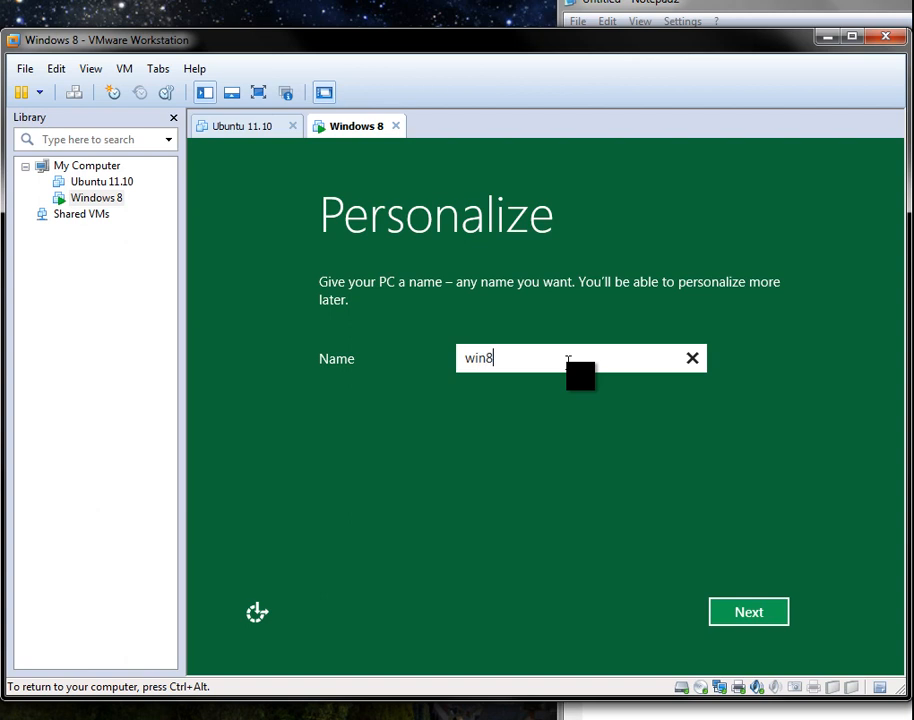
pyautogui.write('vm')
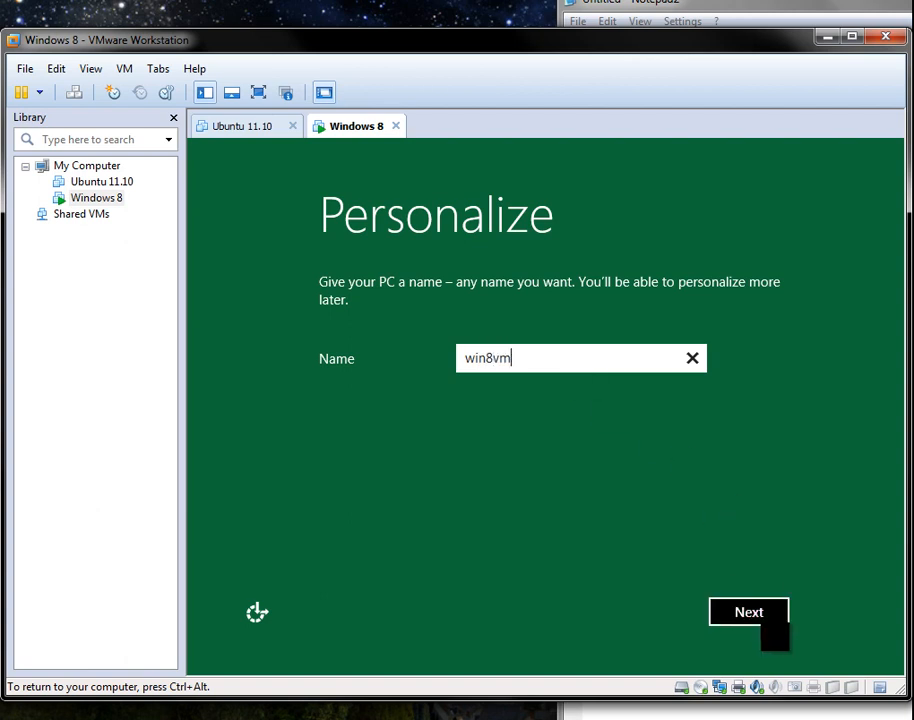
pyautogui.click(748, 612)
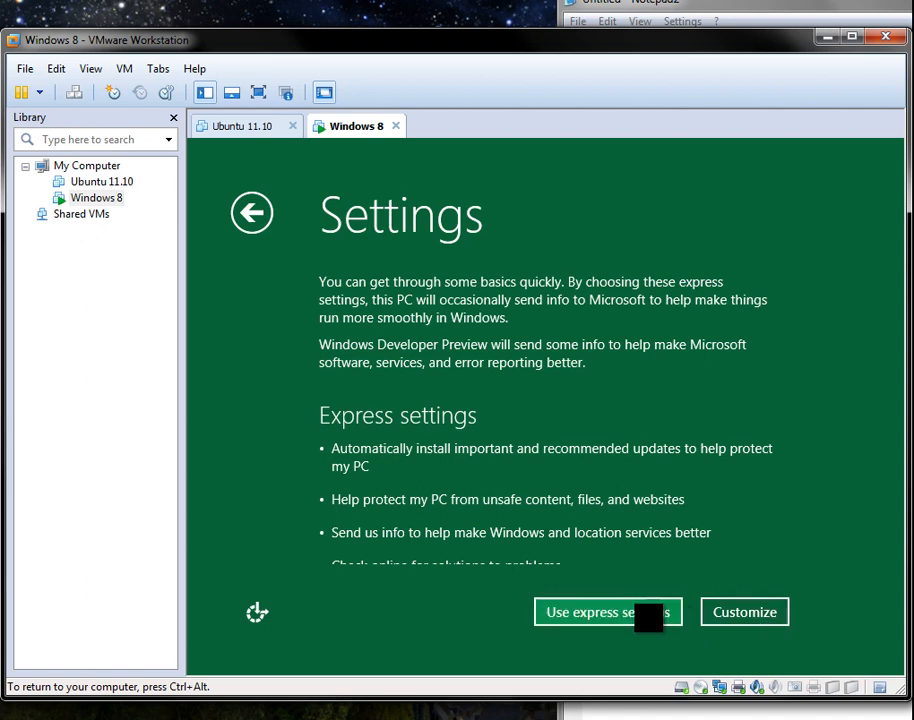
# - Accept express settings and decline the Windows Live ID log-on
pyautogui.click(608, 612)
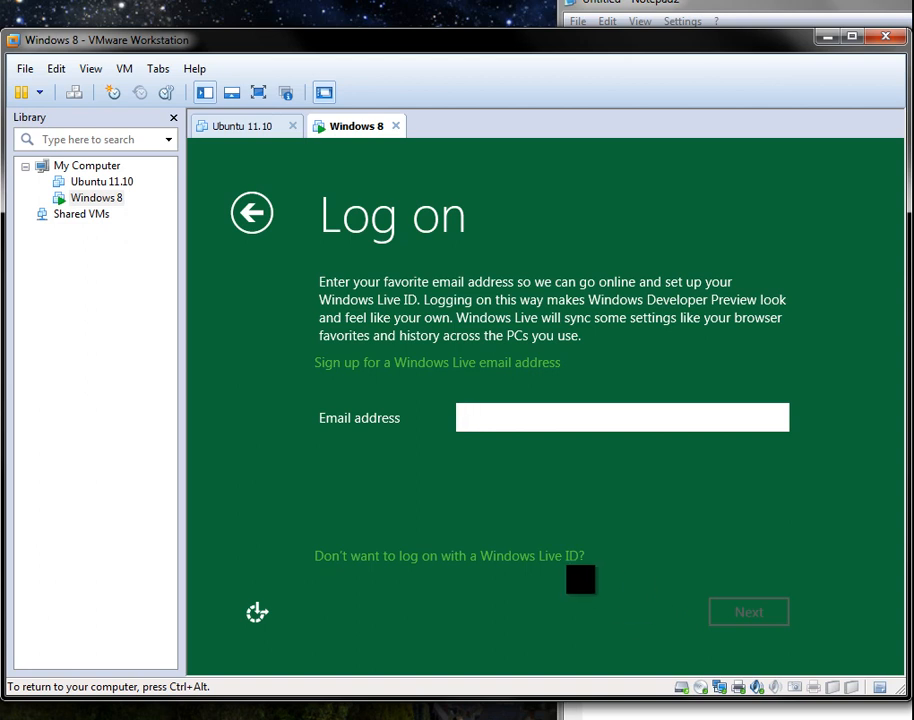
pyautogui.click(448, 556)
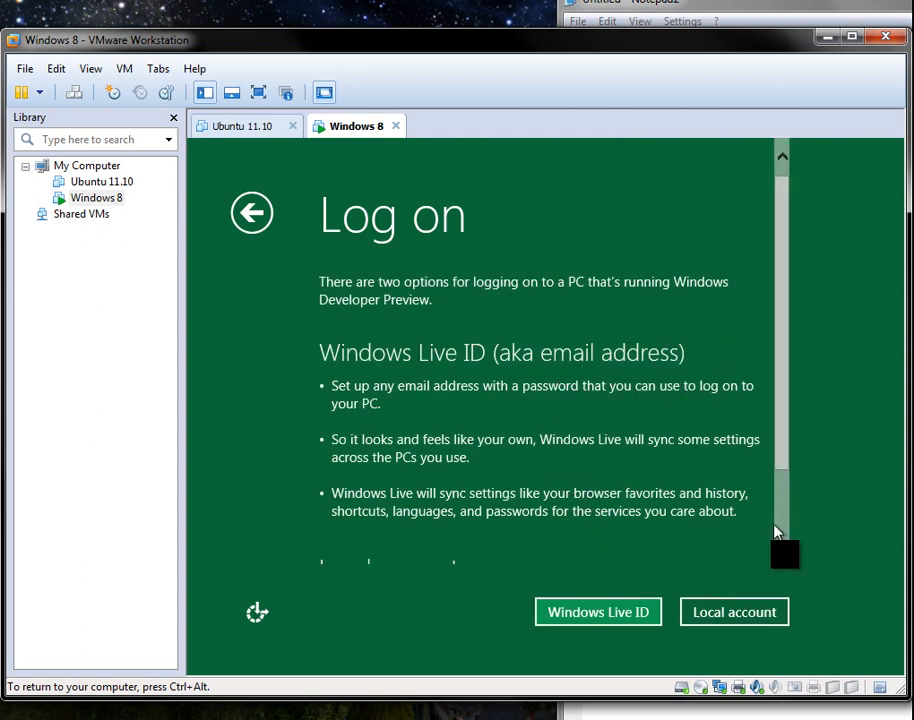
# - Create local account 'joey' with a password and hint 'easy', then let setup finalize
pyautogui.click(732, 612)
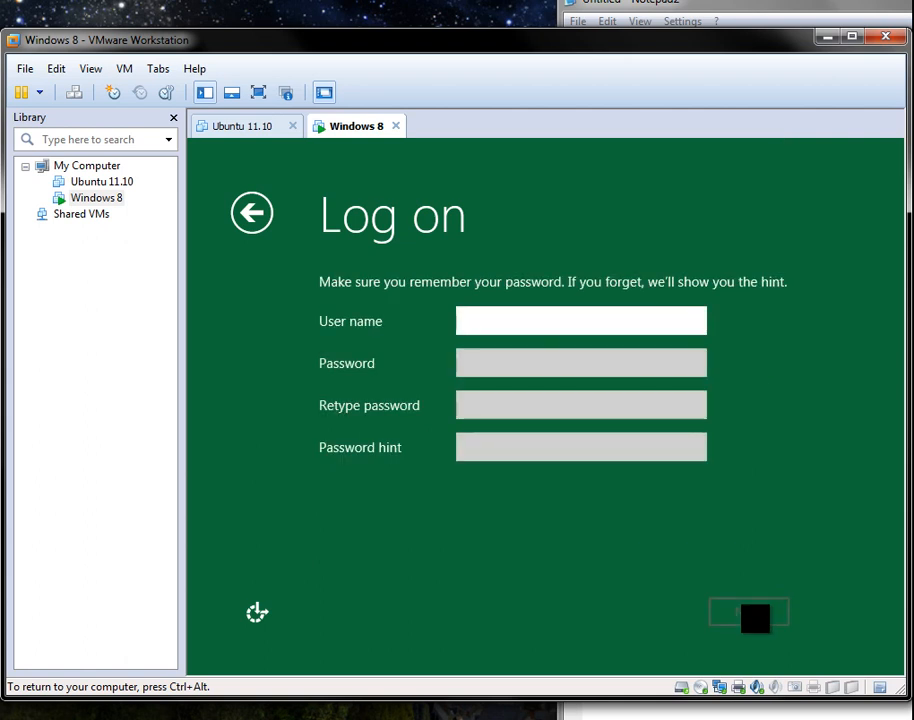
pyautogui.write('joey')
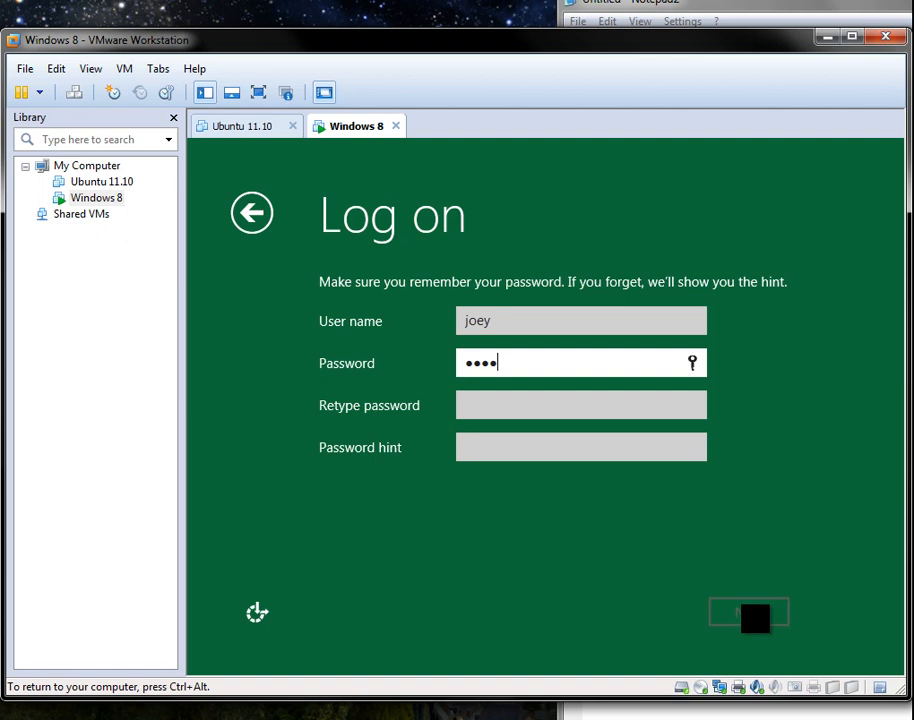
pyautogui.write('•••••')
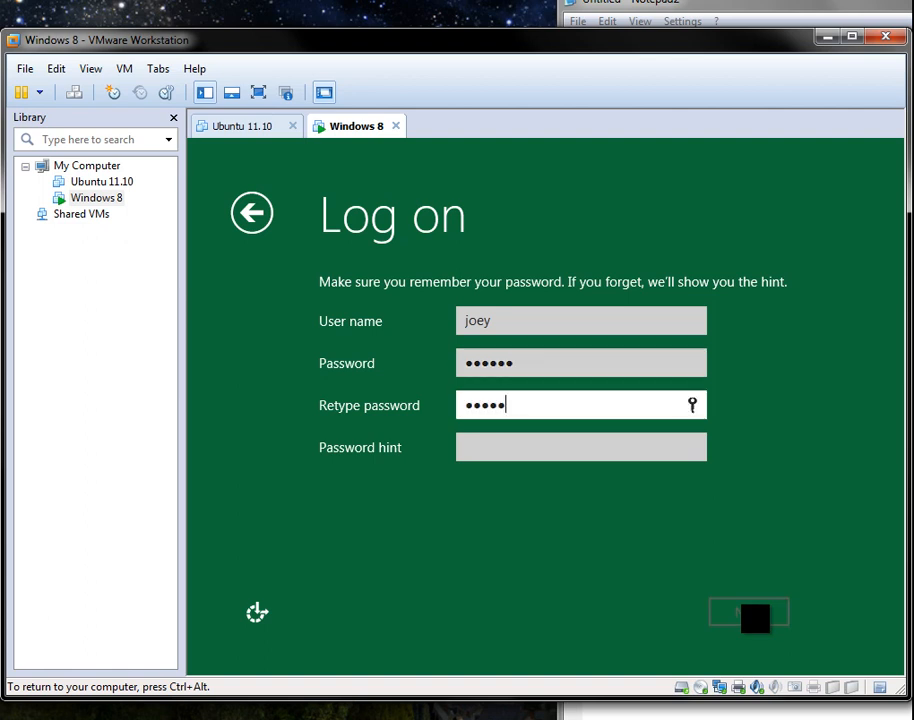
pyautogui.write('•')
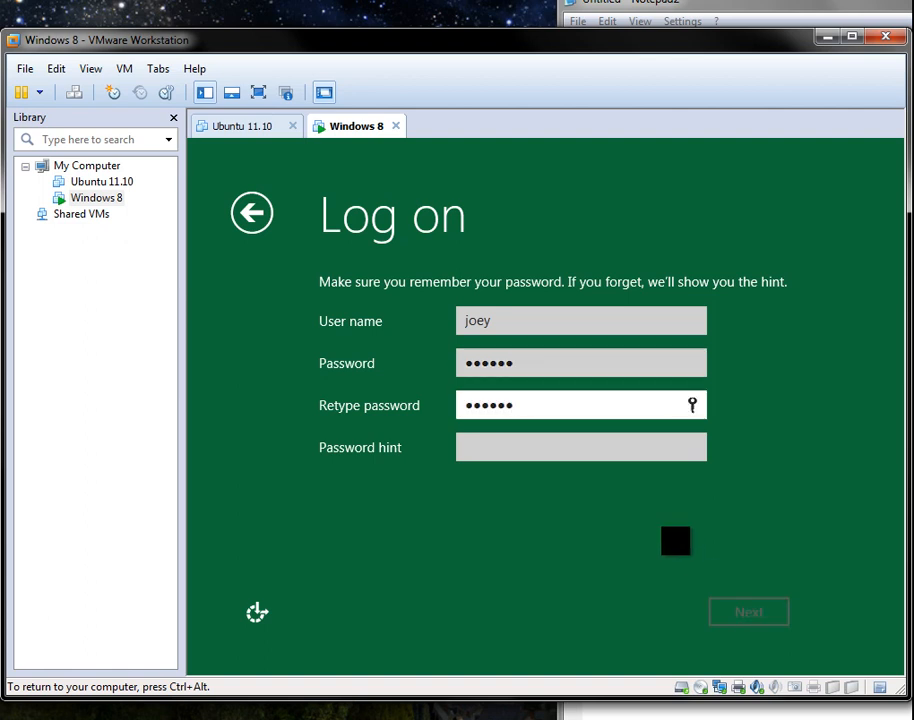
pyautogui.click(580, 448)
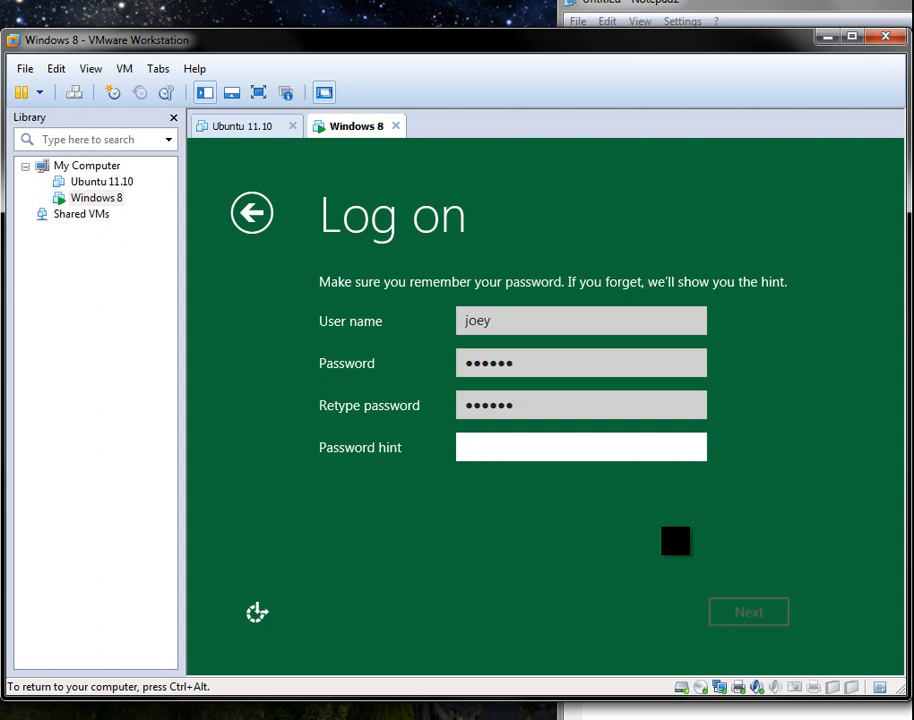
pyautogui.write('easy')
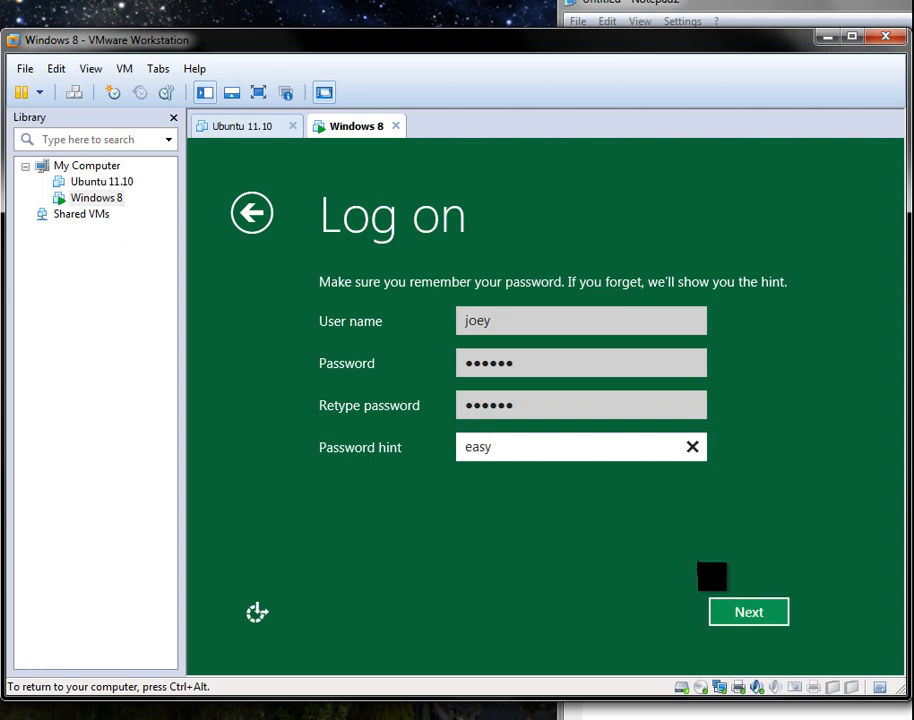
pyautogui.click(748, 612)
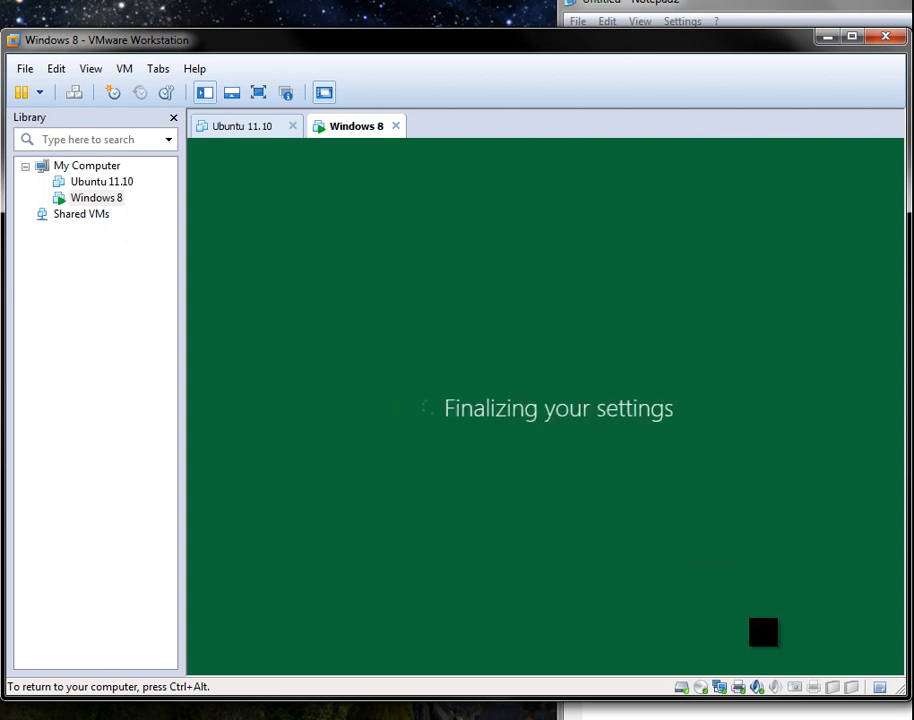